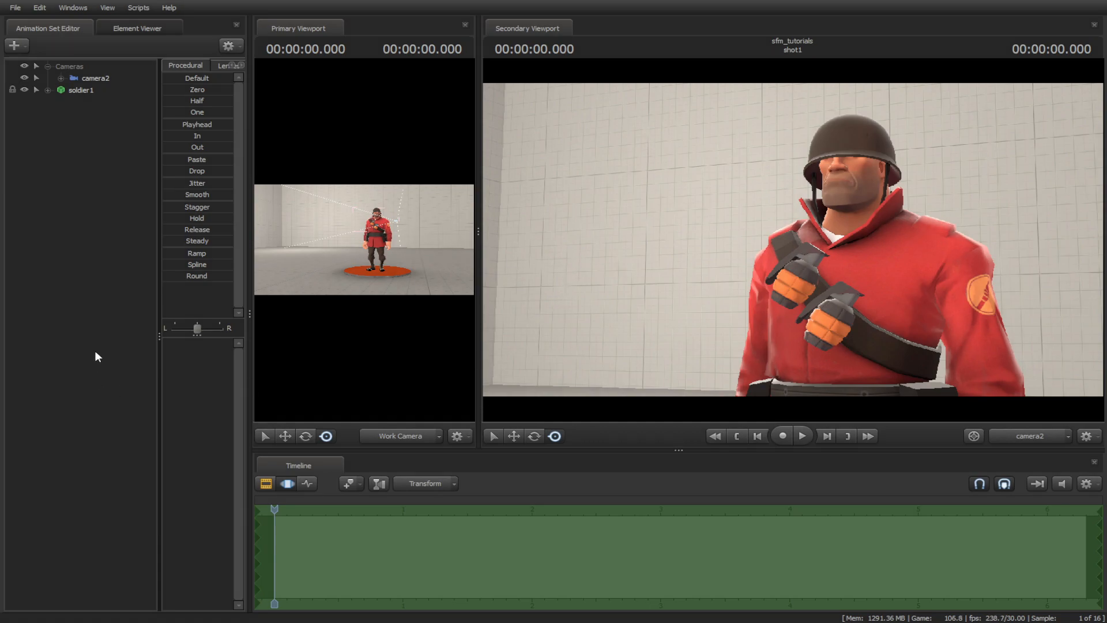
mouse_move(110, 327)
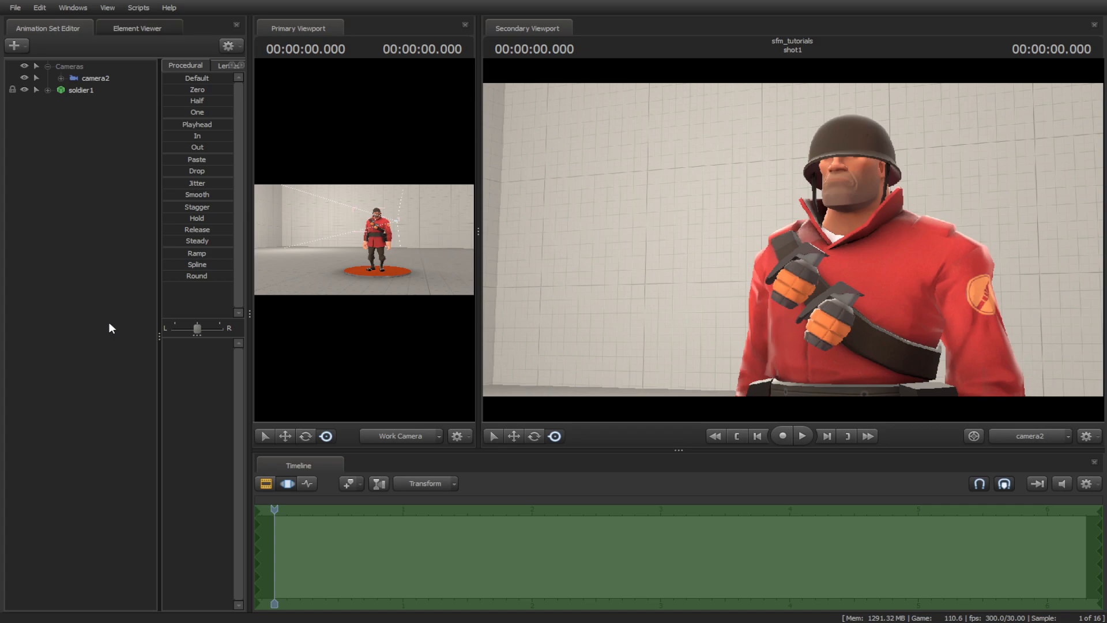
mouse_move(102, 338)
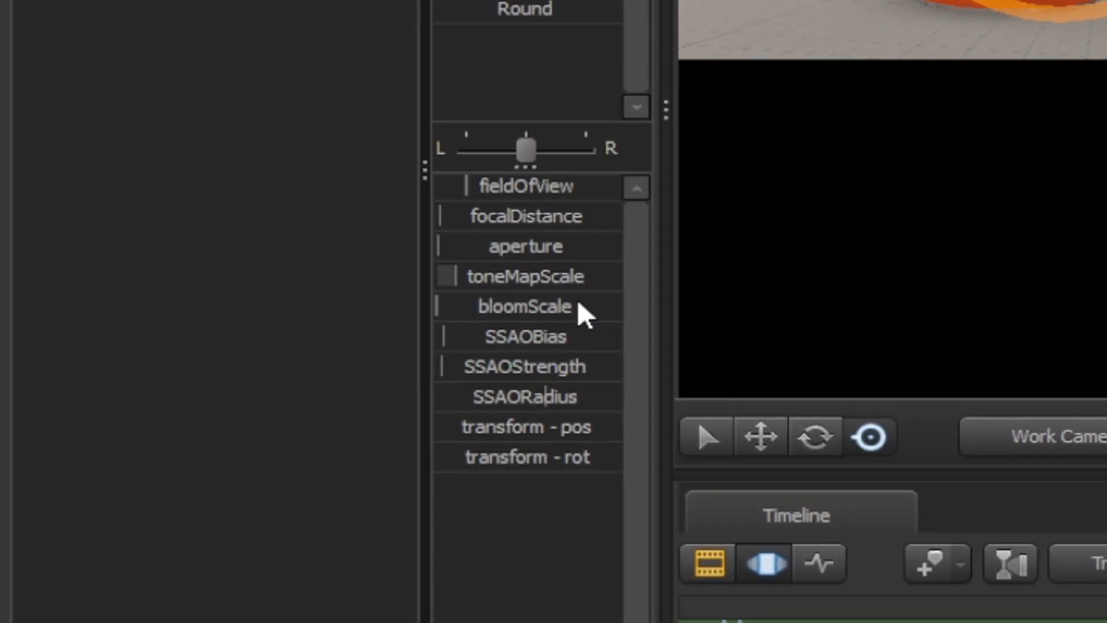
mouse_move(483, 236)
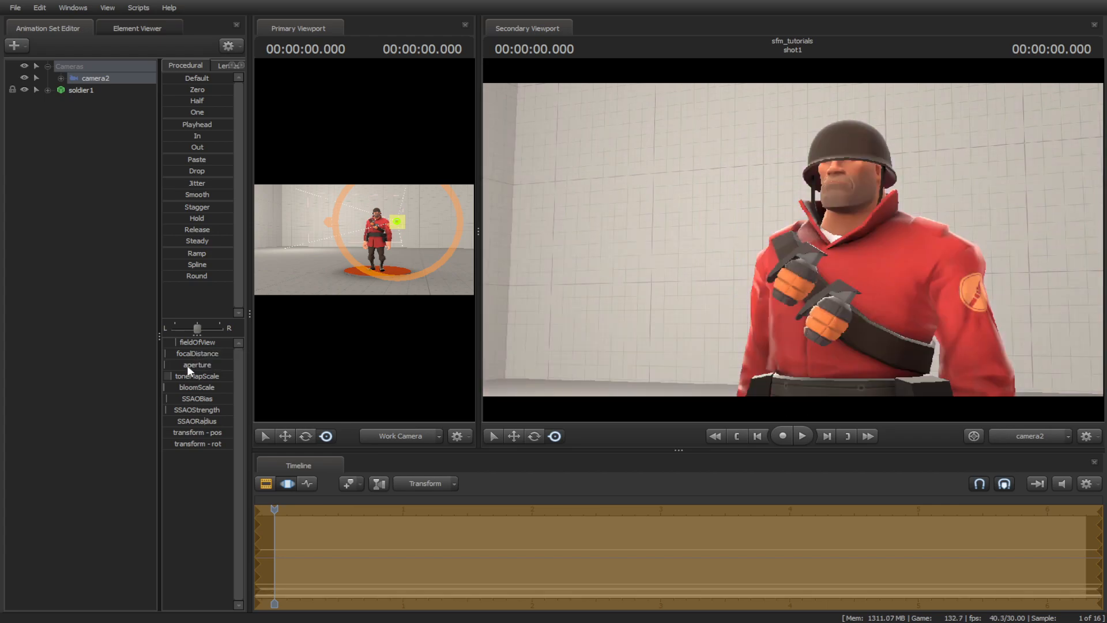
left_click(197, 364)
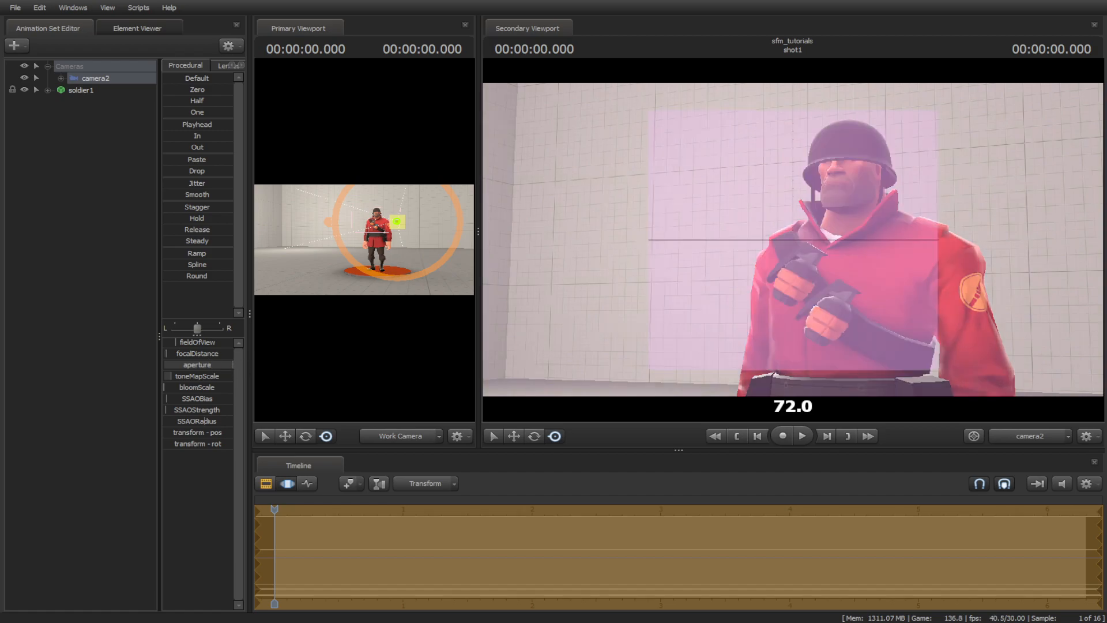
left_click(287, 483)
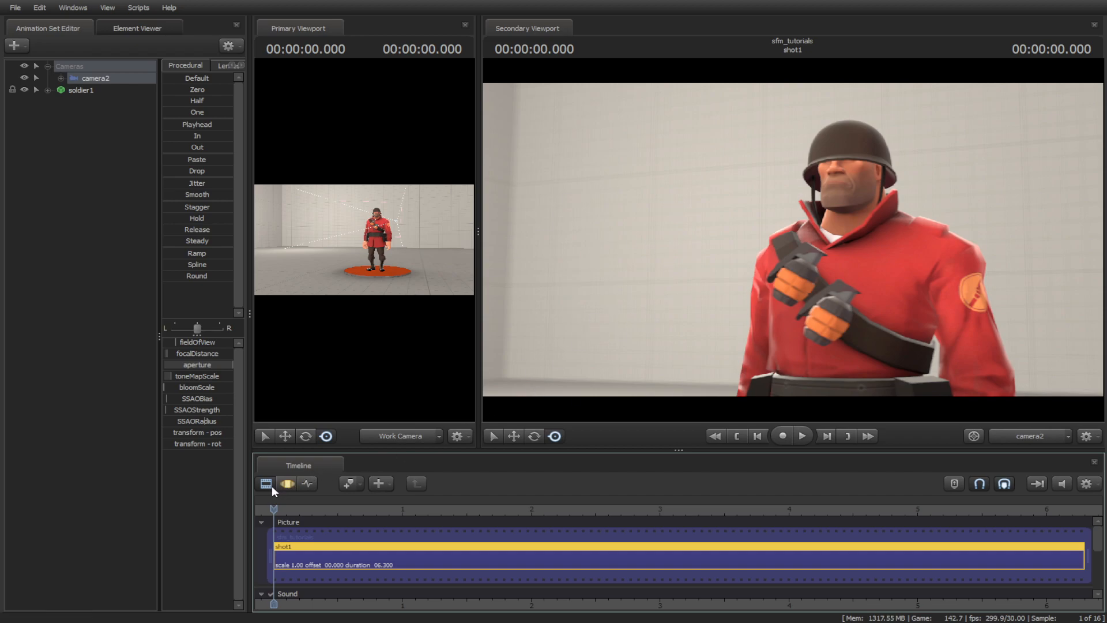
right_click(197, 353)
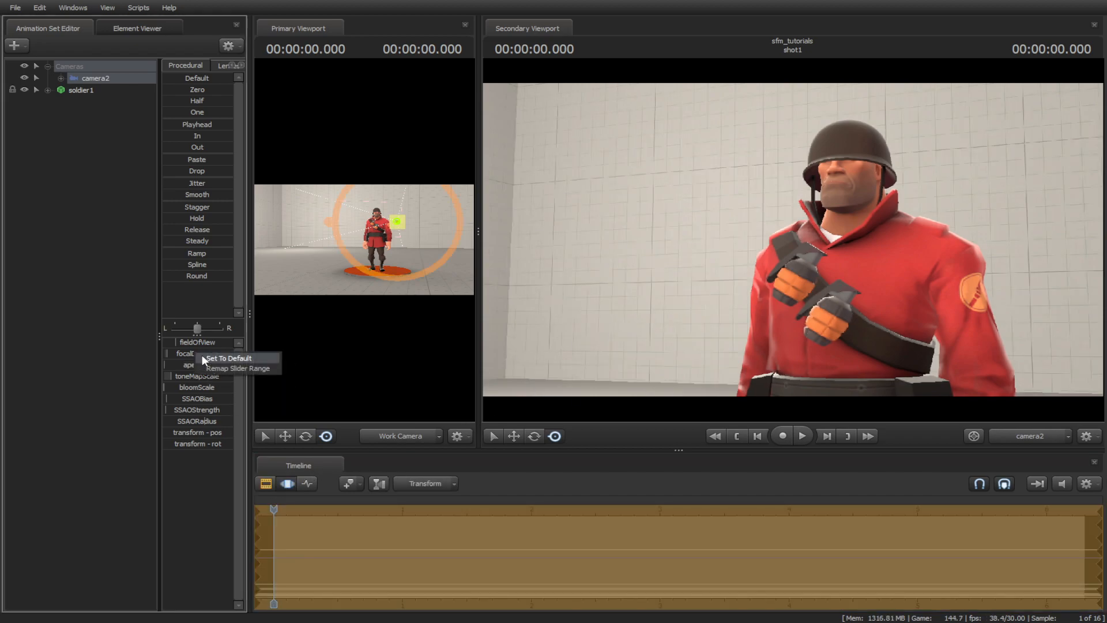
left_click(227, 358)
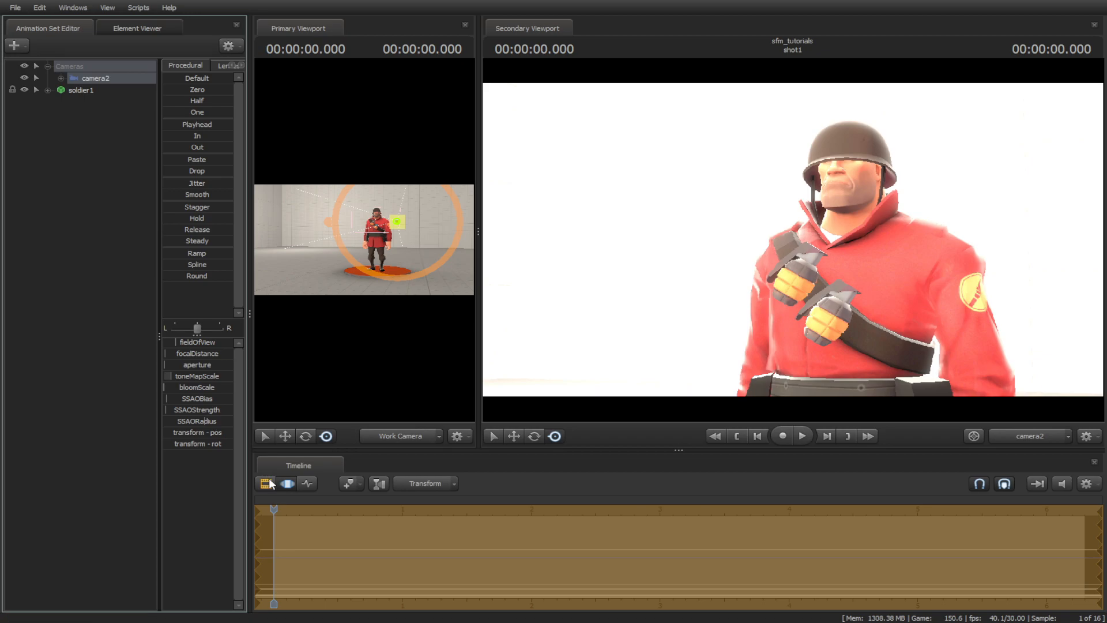
left_click(266, 484)
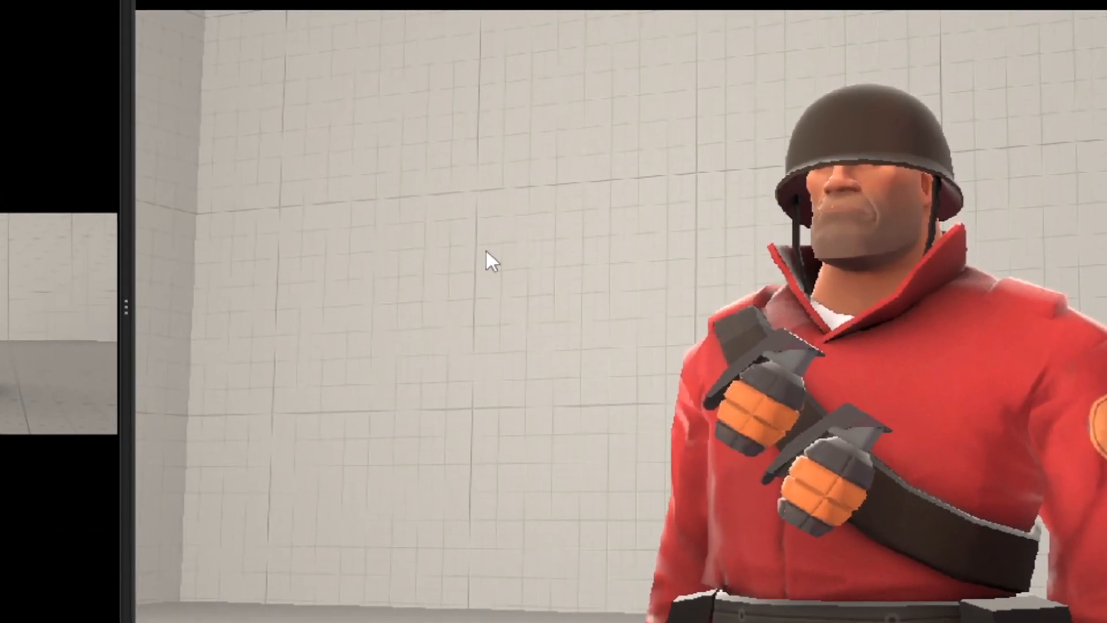
- Bring up the Progressive Refinement Settings dialog from the Secondary Viewport's context menu
right_click(489, 260)
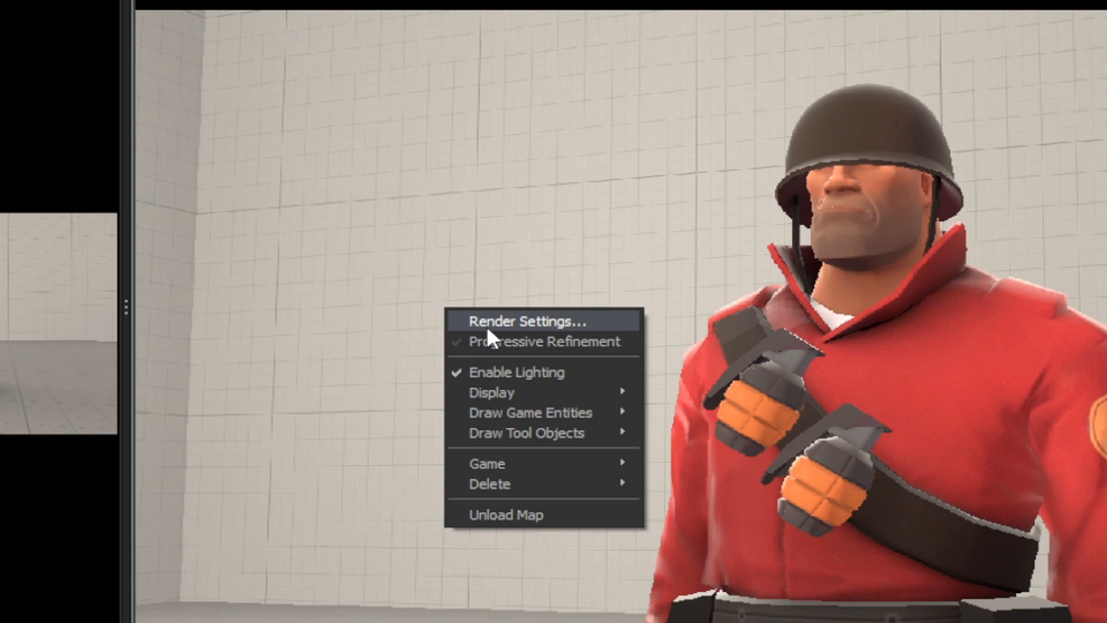
left_click(526, 321)
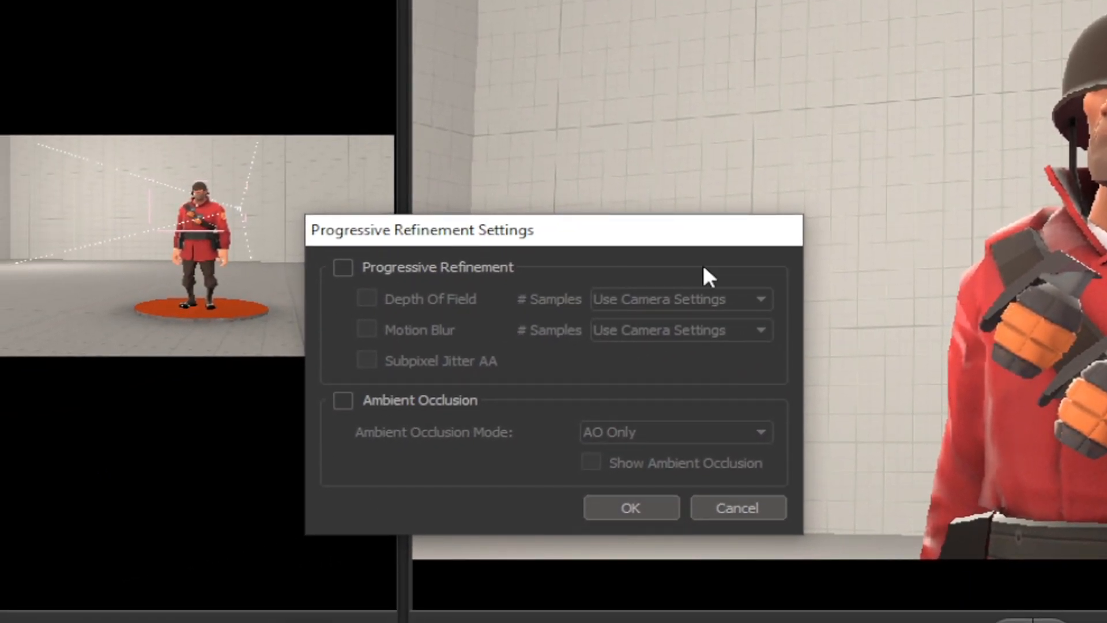
mouse_move(562, 413)
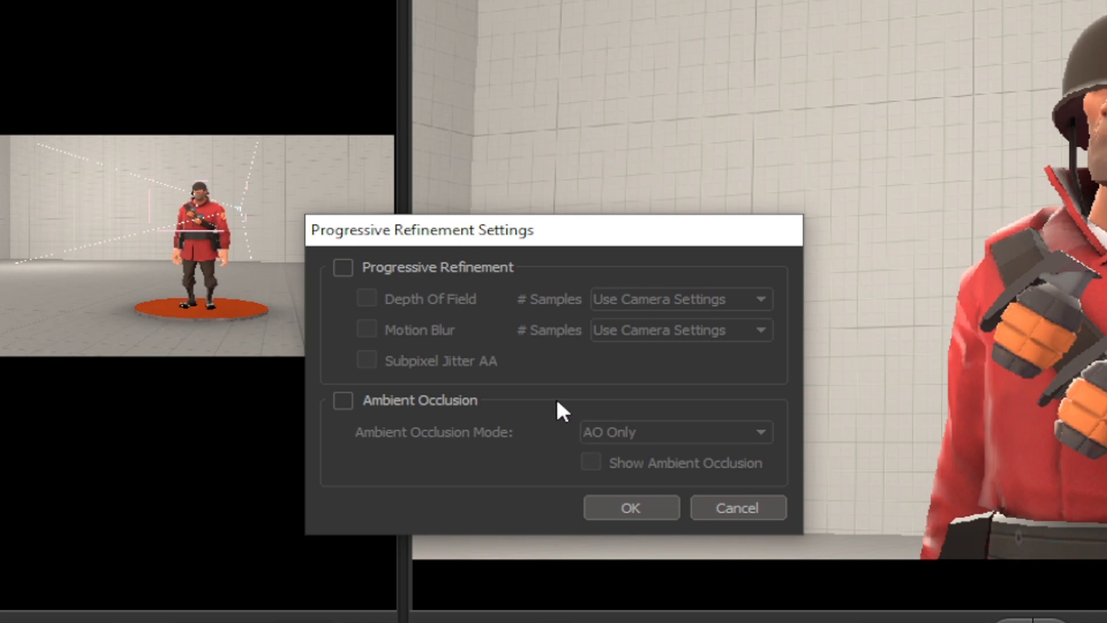
mouse_move(423, 283)
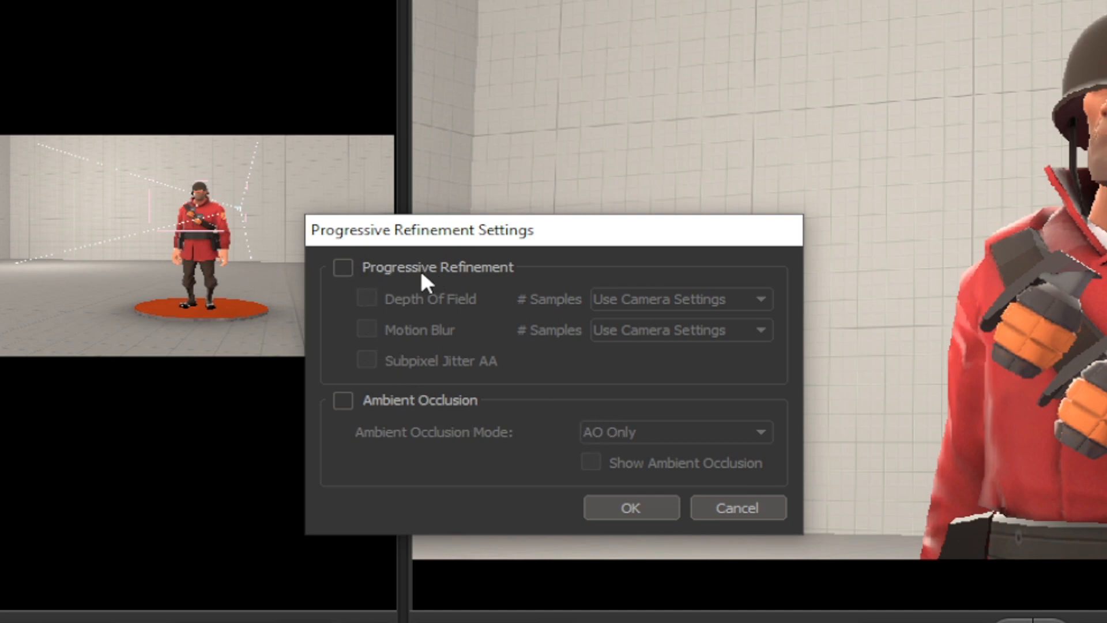
mouse_move(351, 278)
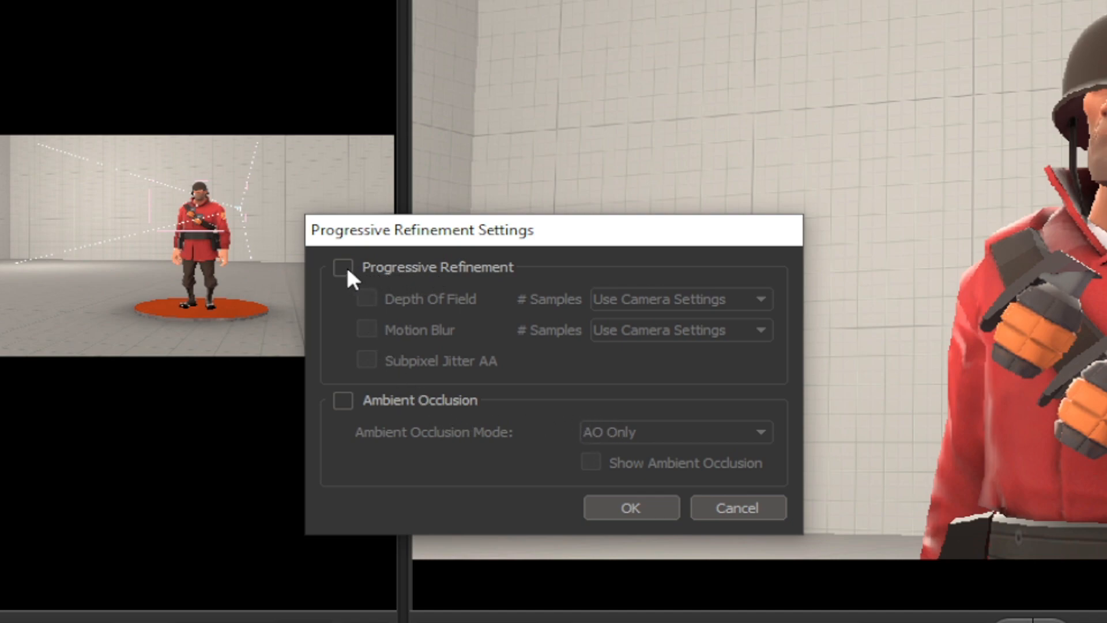
- Enable Depth Of Field and Motion Blur, each with 16 override samples
left_click(343, 266)
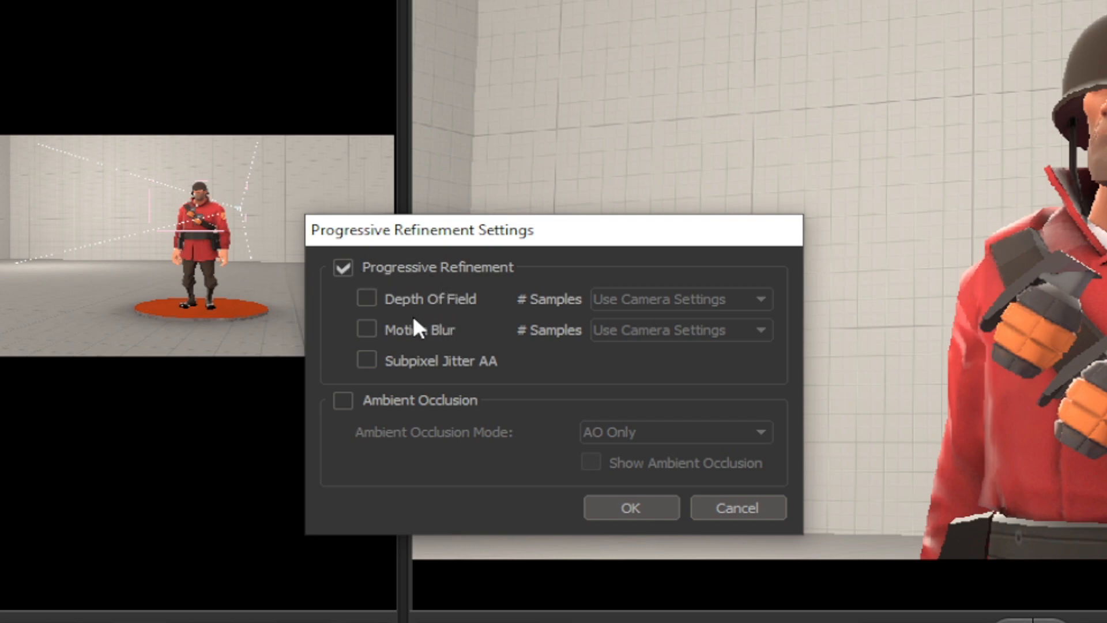
mouse_move(419, 313)
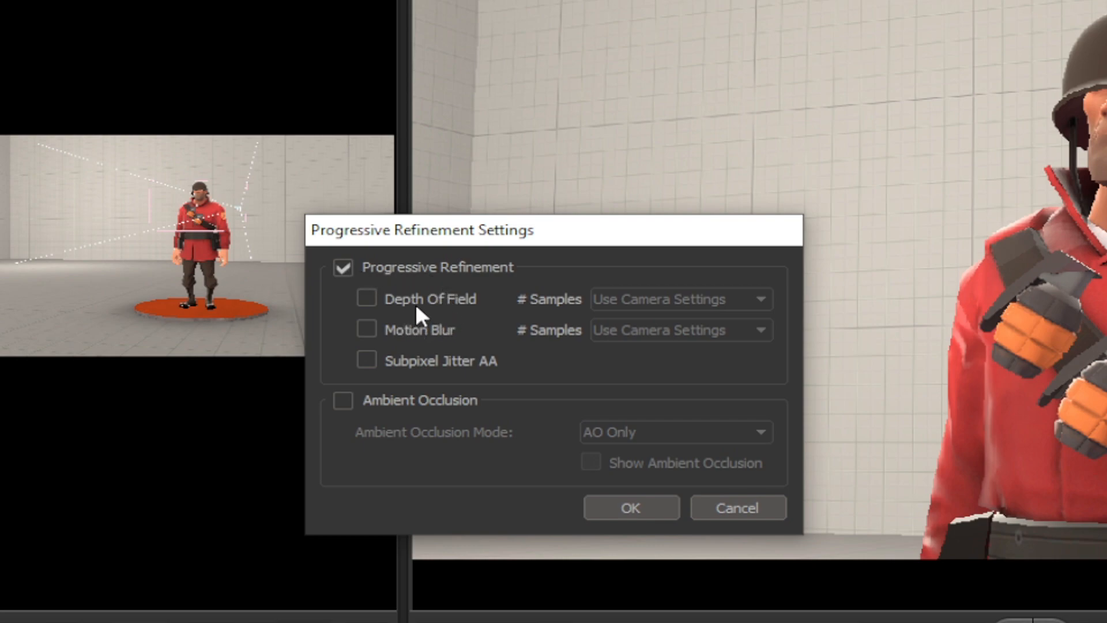
mouse_move(410, 346)
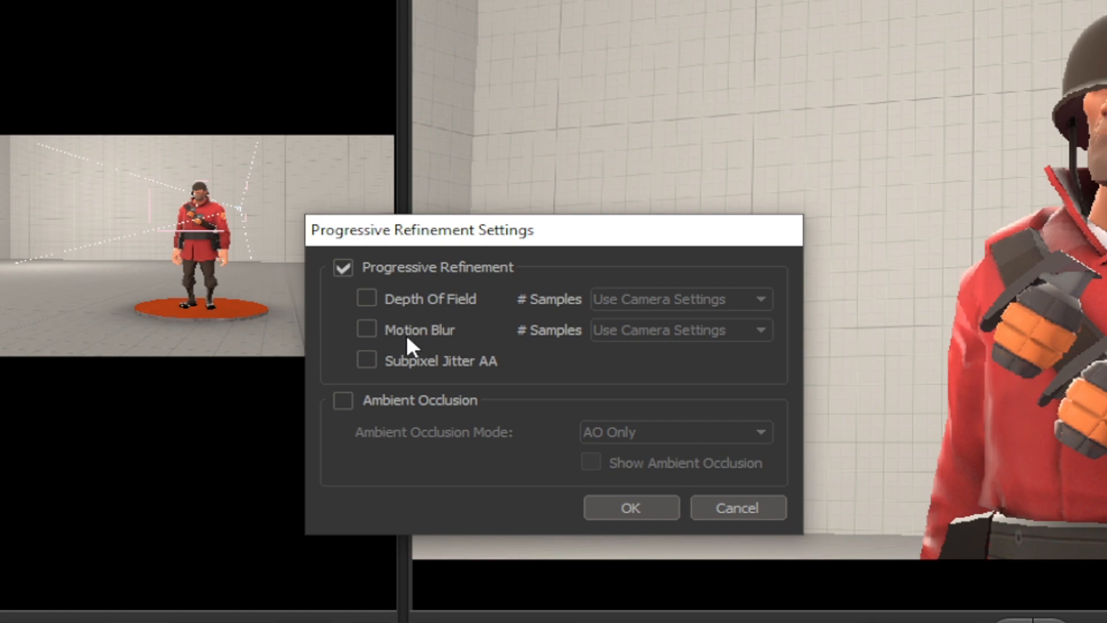
mouse_move(412, 382)
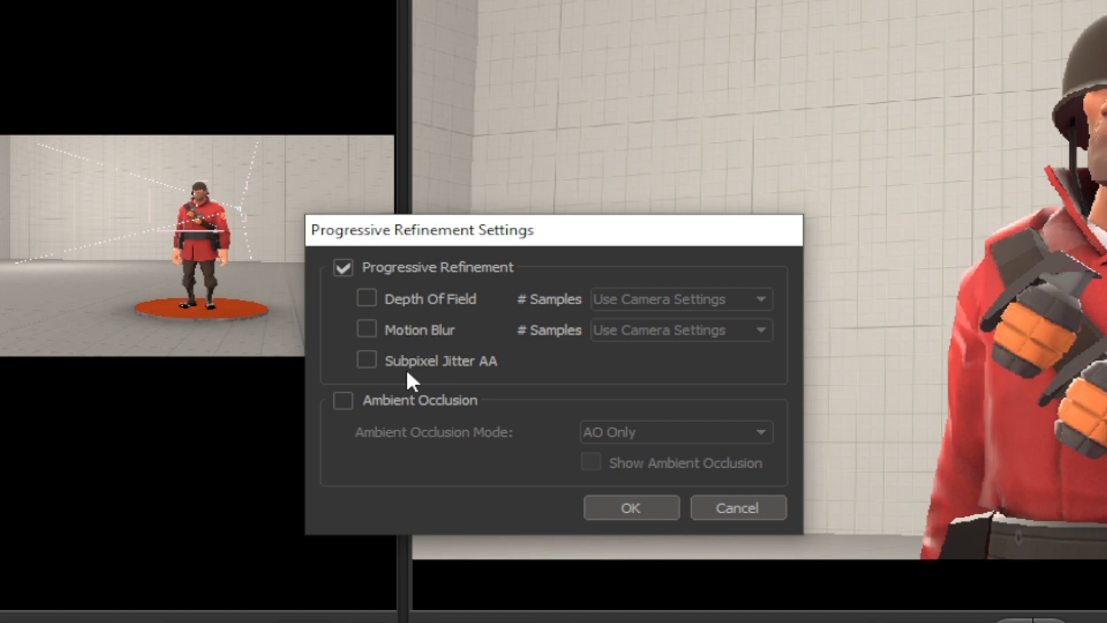
mouse_move(438, 379)
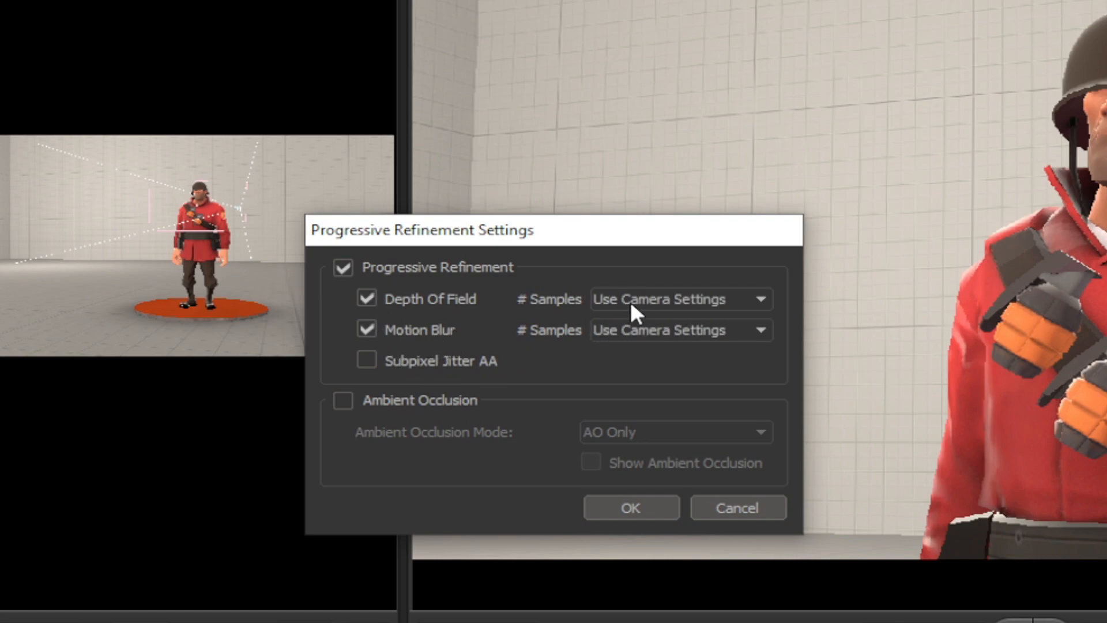
mouse_move(653, 319)
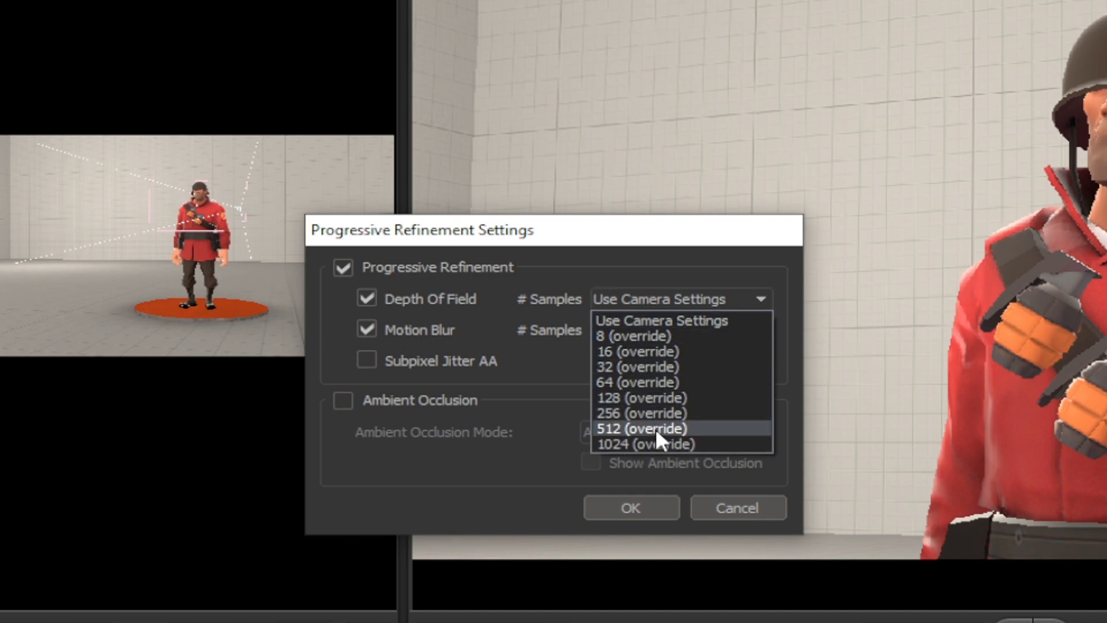
mouse_move(644, 351)
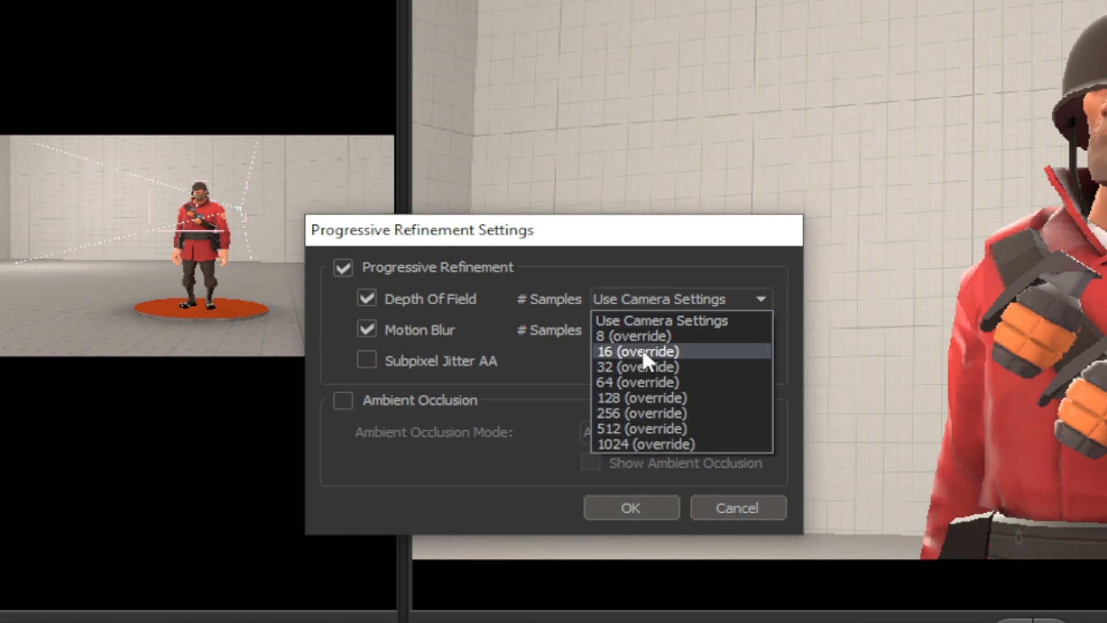
left_click(635, 351)
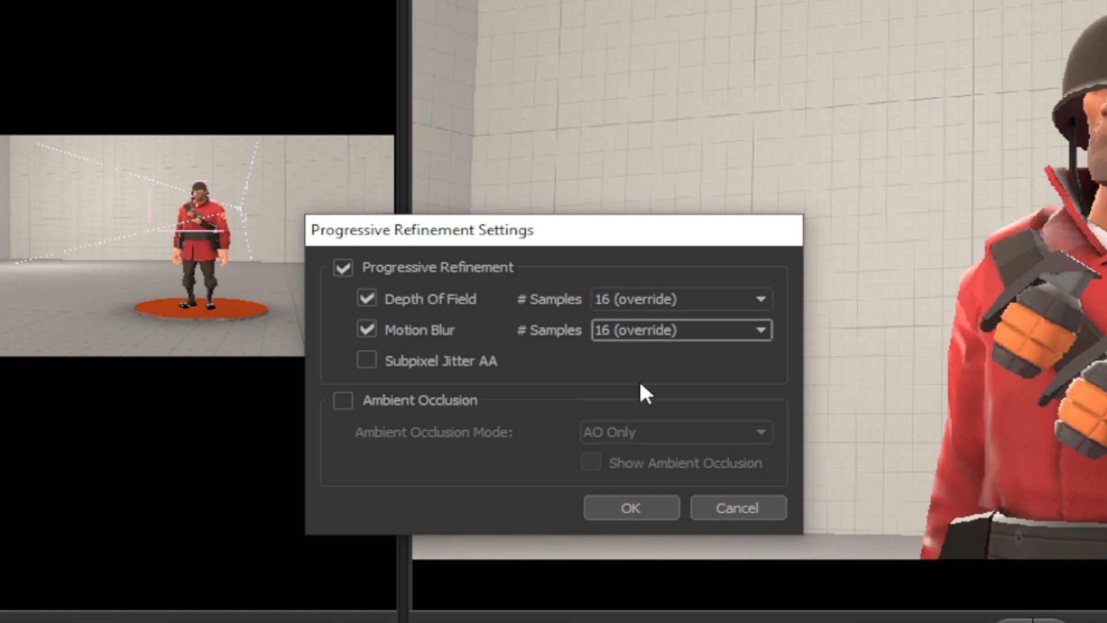
mouse_move(539, 376)
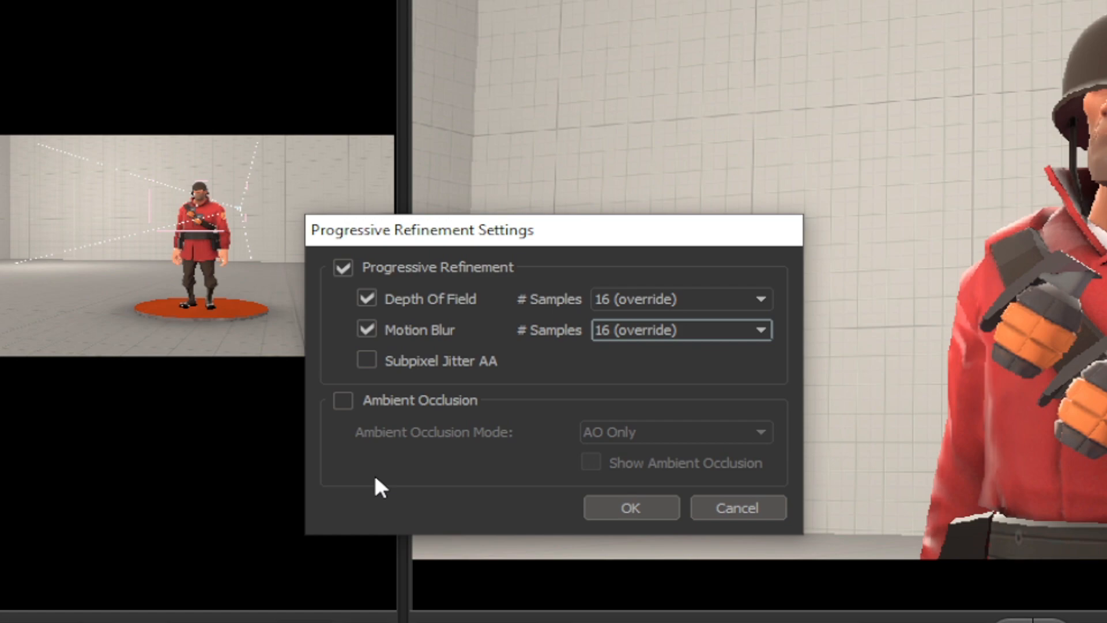
mouse_move(395, 482)
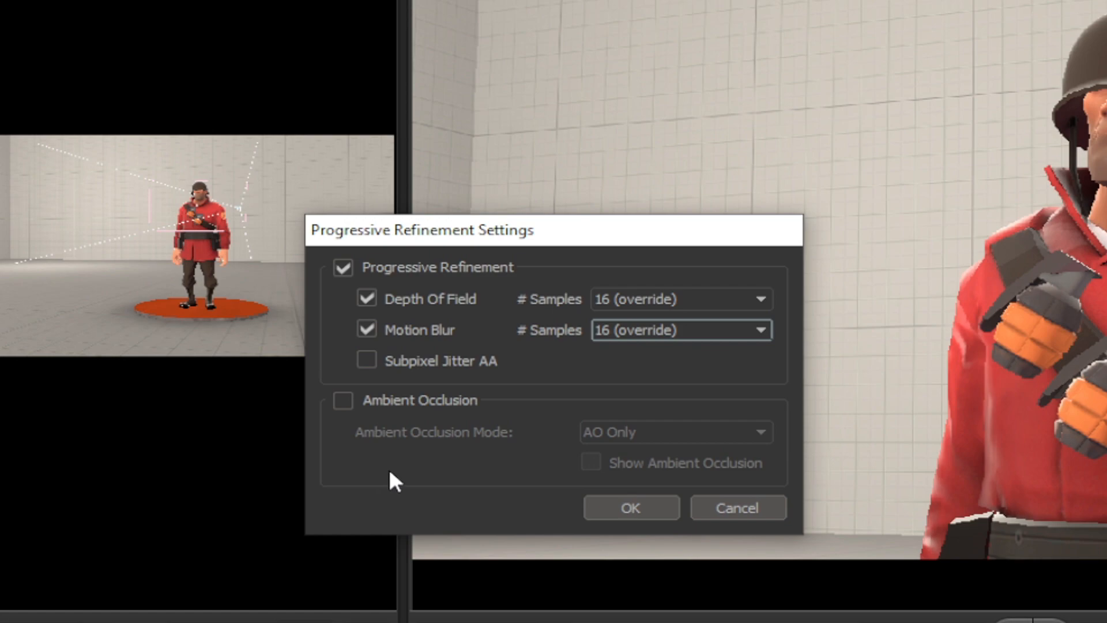
mouse_move(457, 469)
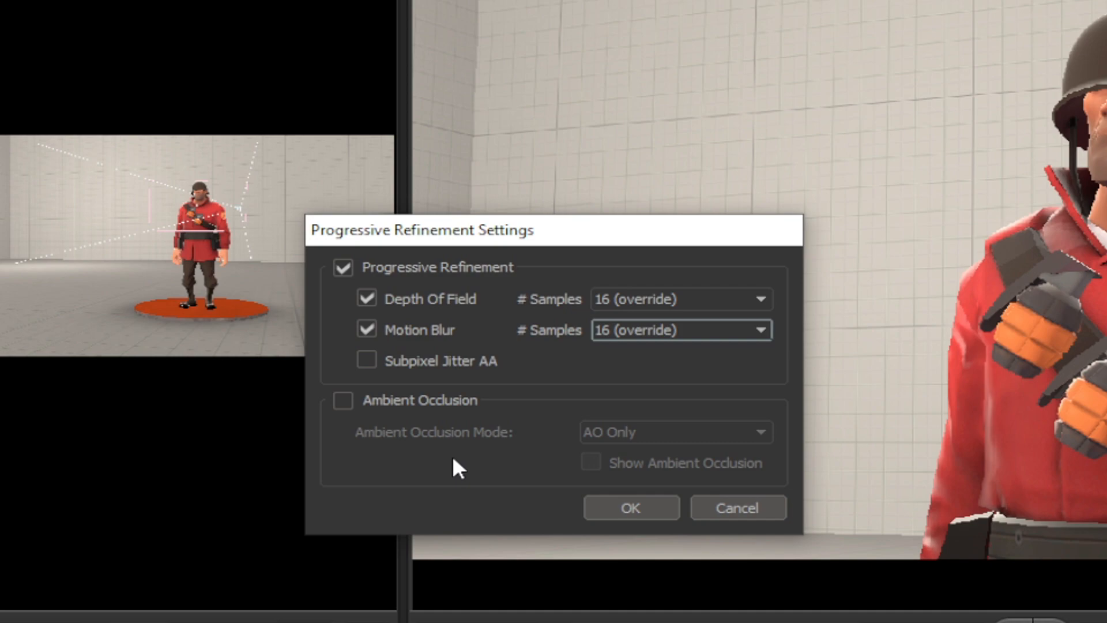
mouse_move(392, 413)
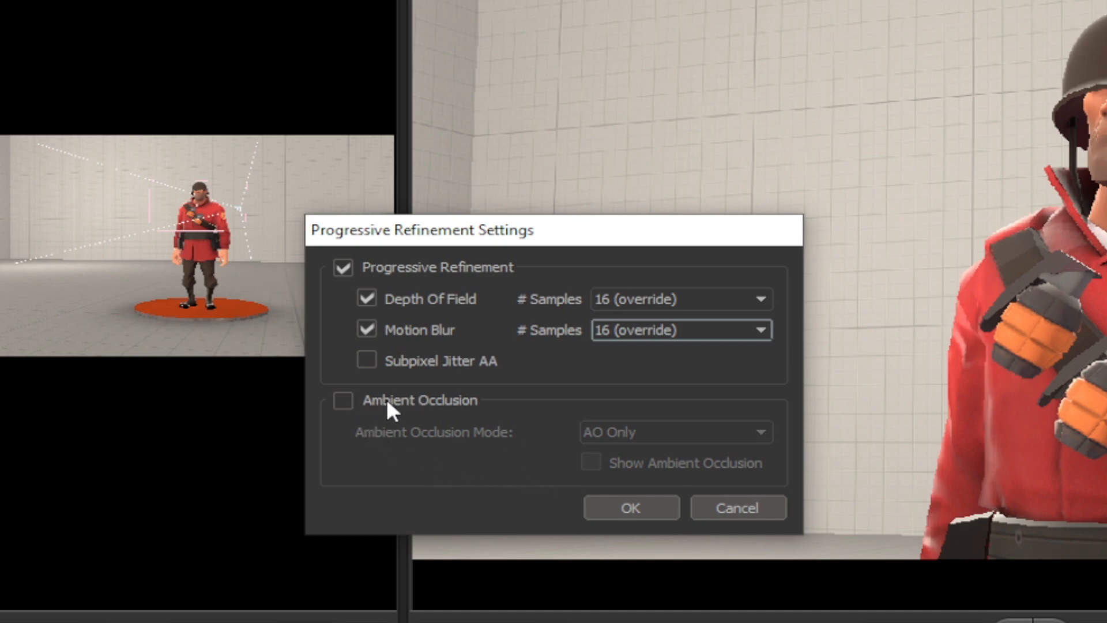
mouse_move(353, 409)
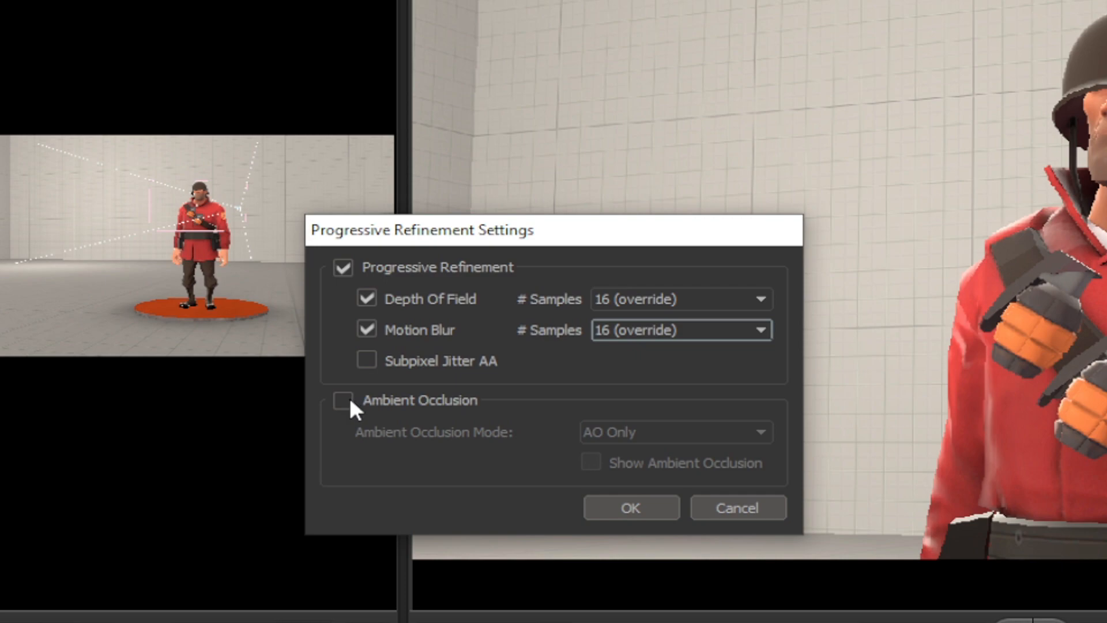
- Enable Ambient Occlusion in AO Only mode with Show Ambient Occlusion ticked, after trying Outline Only and AO & Outline, and apply
left_click(343, 400)
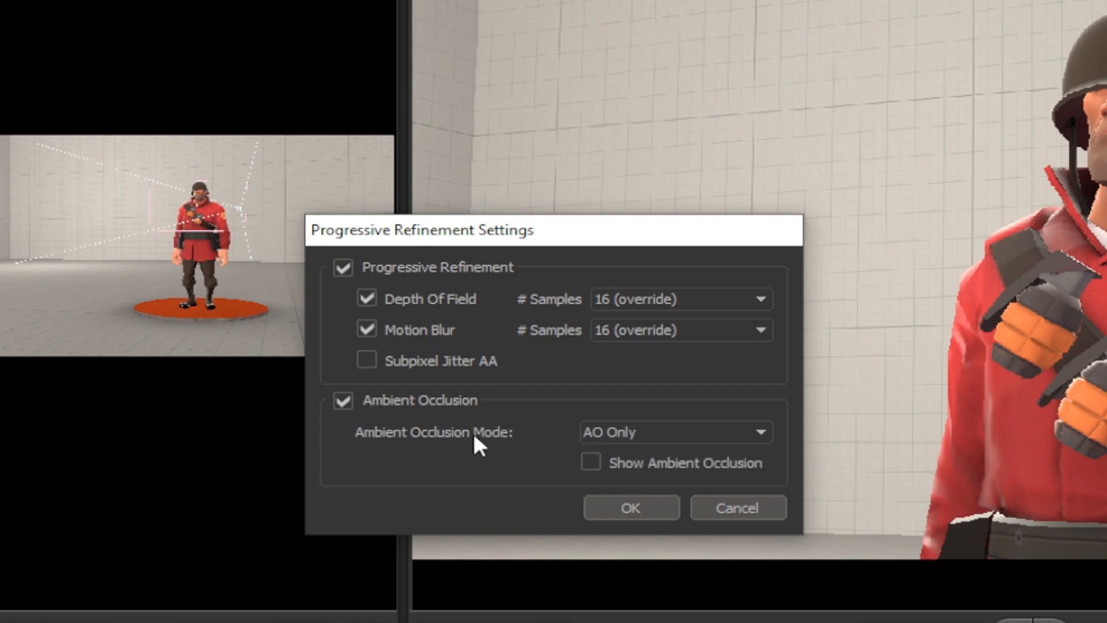
mouse_move(512, 470)
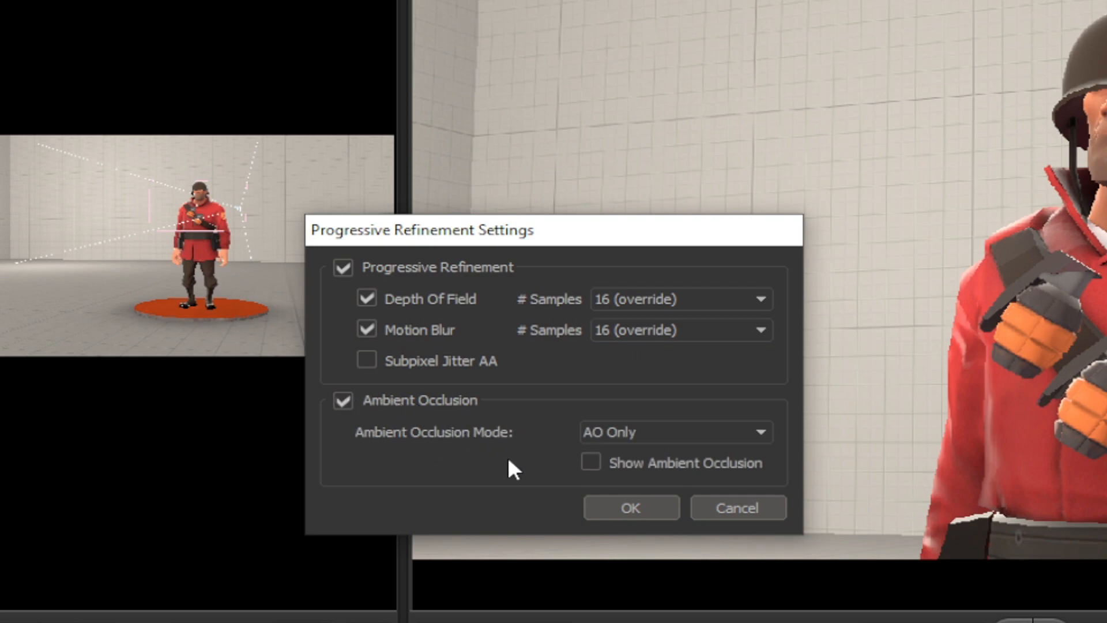
mouse_move(656, 449)
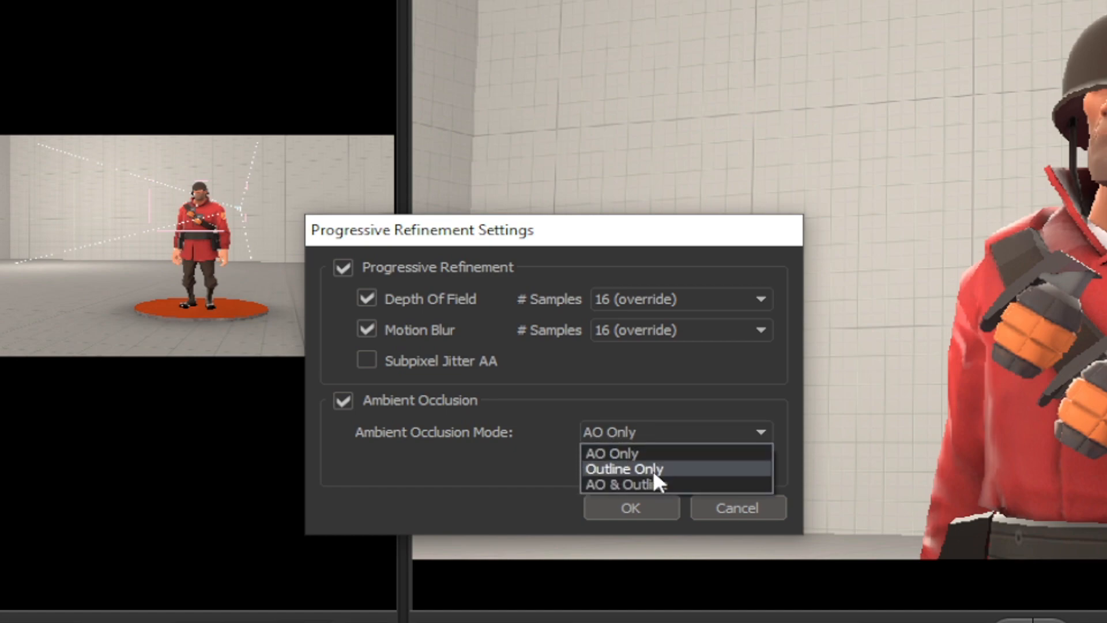
mouse_move(639, 456)
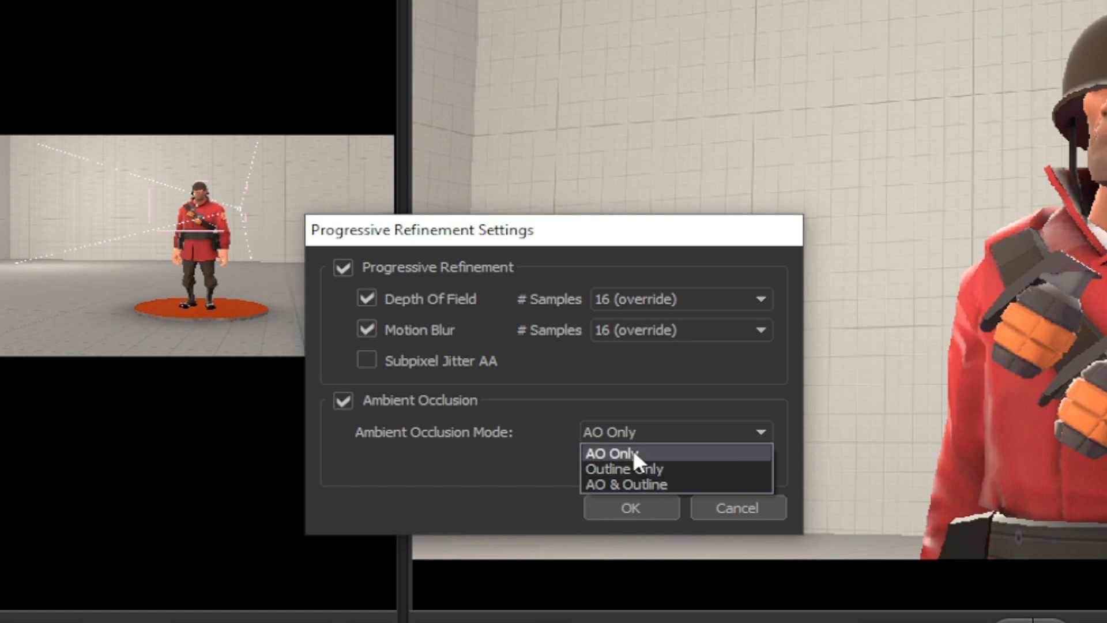
left_click(611, 453)
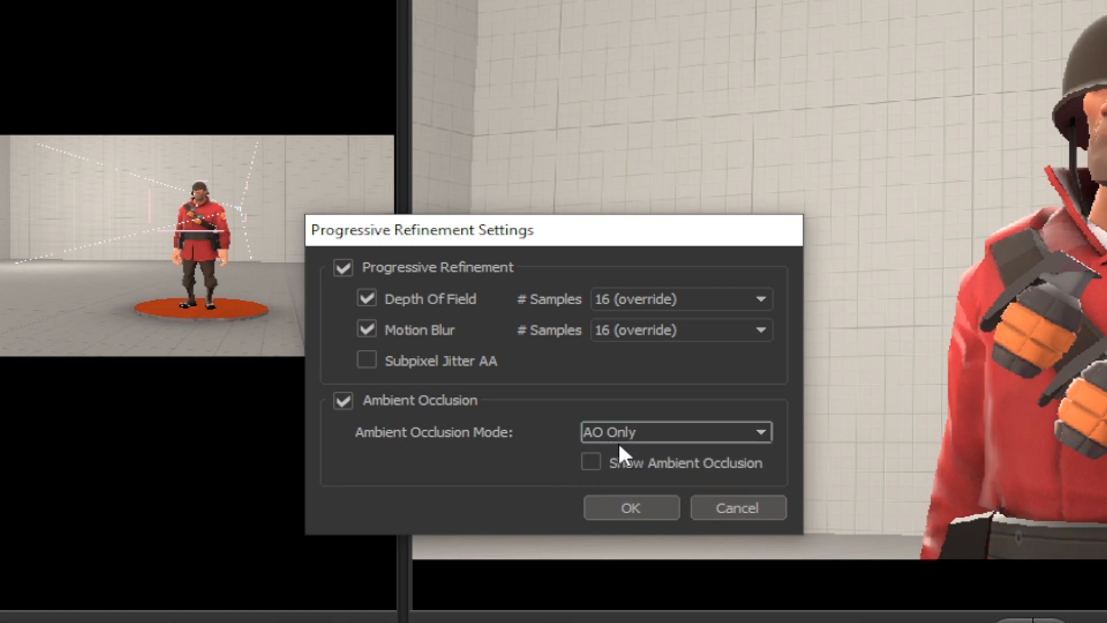
mouse_move(596, 472)
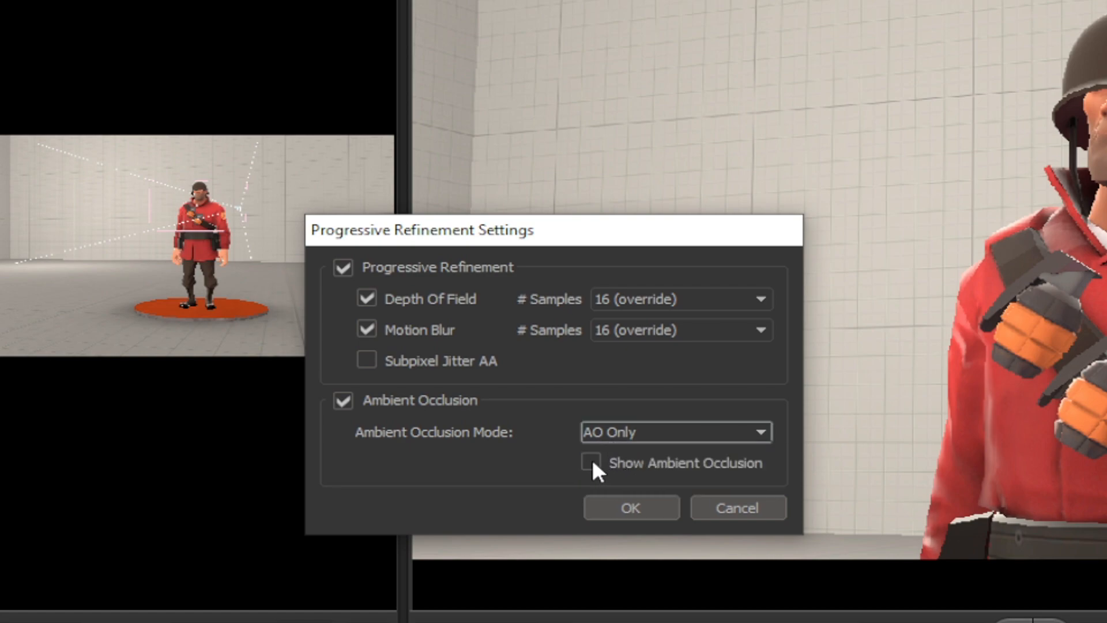
left_click(592, 462)
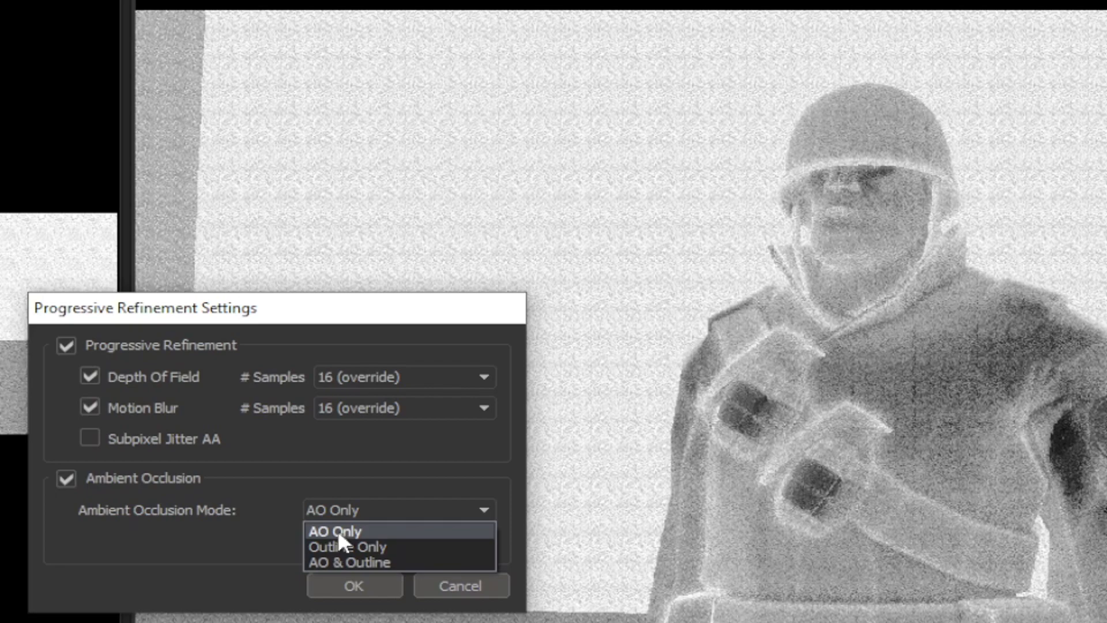
left_click(348, 546)
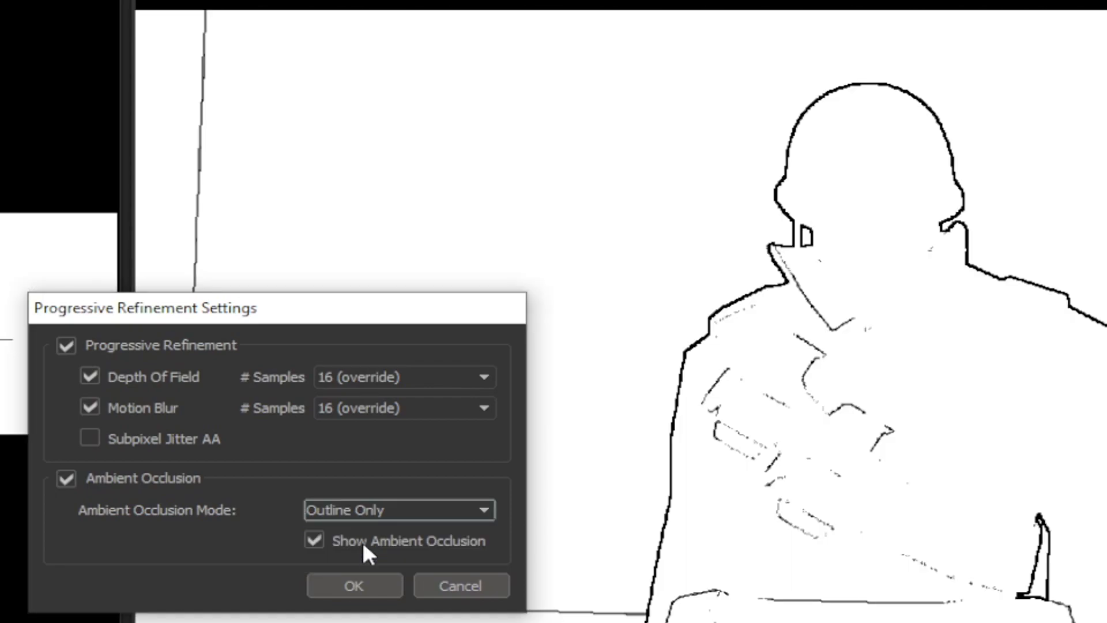
mouse_move(367, 530)
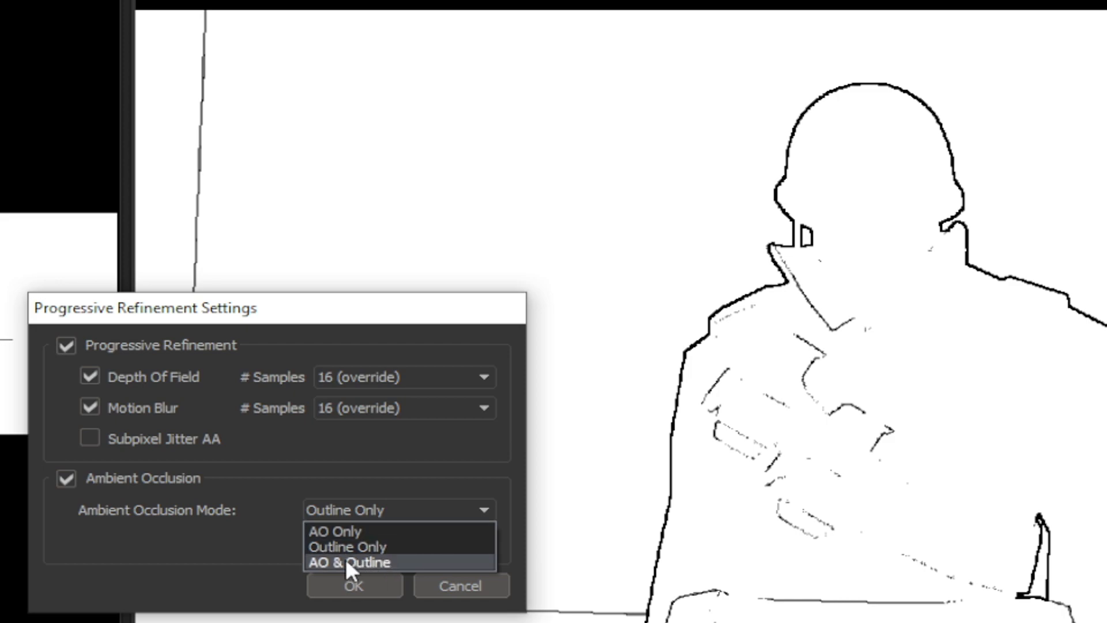
left_click(349, 561)
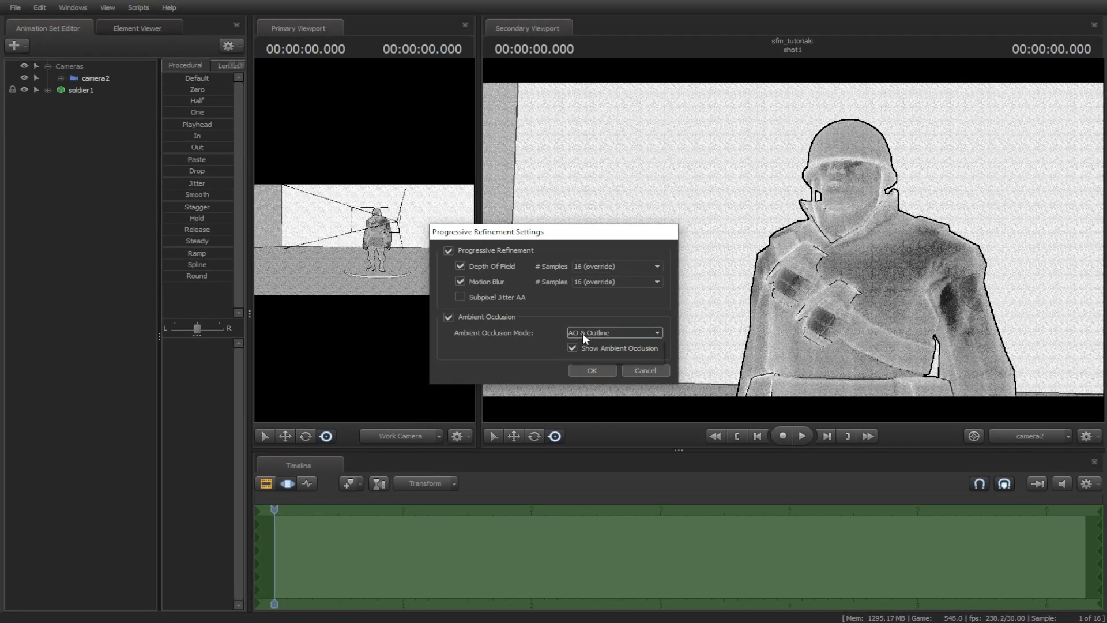
left_click(613, 333)
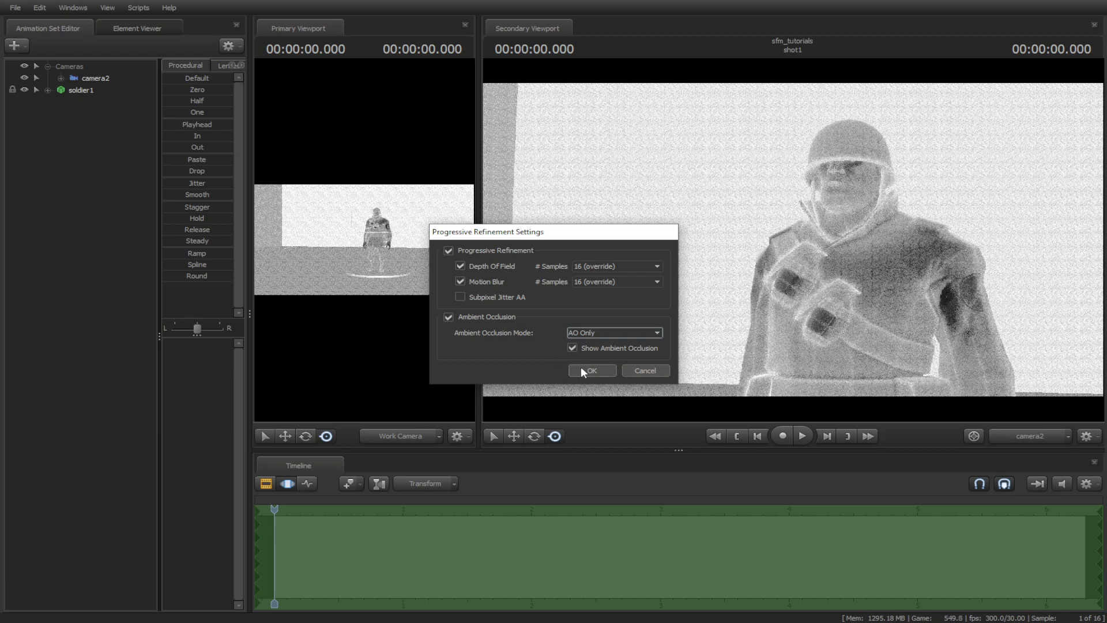
left_click(592, 370)
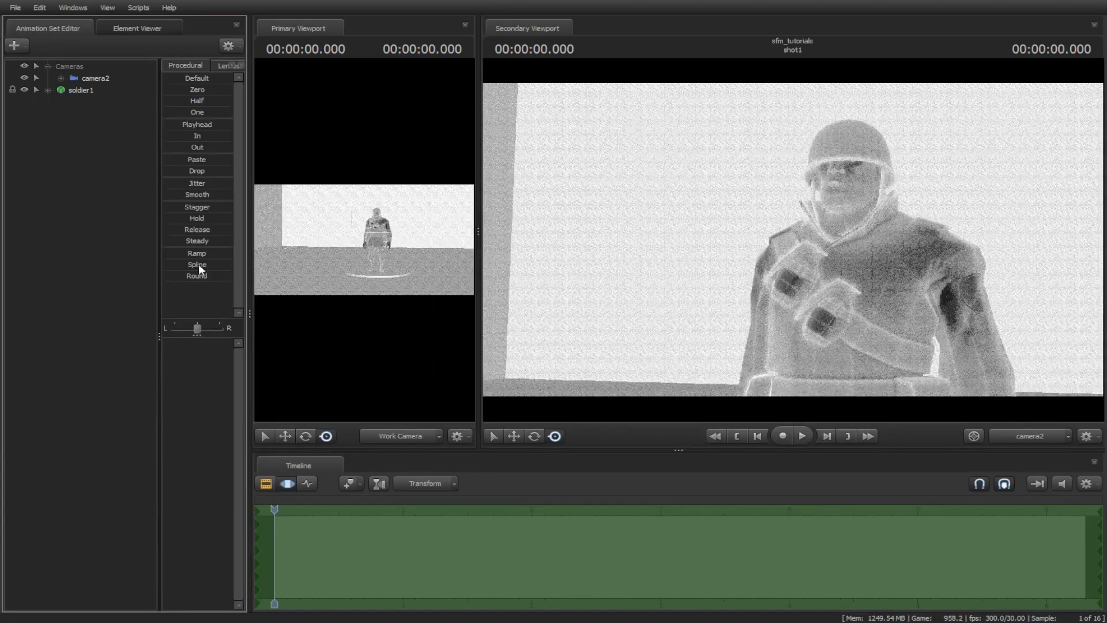
- List camera2's controls, including SSAO bias, strength, radius and lens settings
left_click(95, 78)
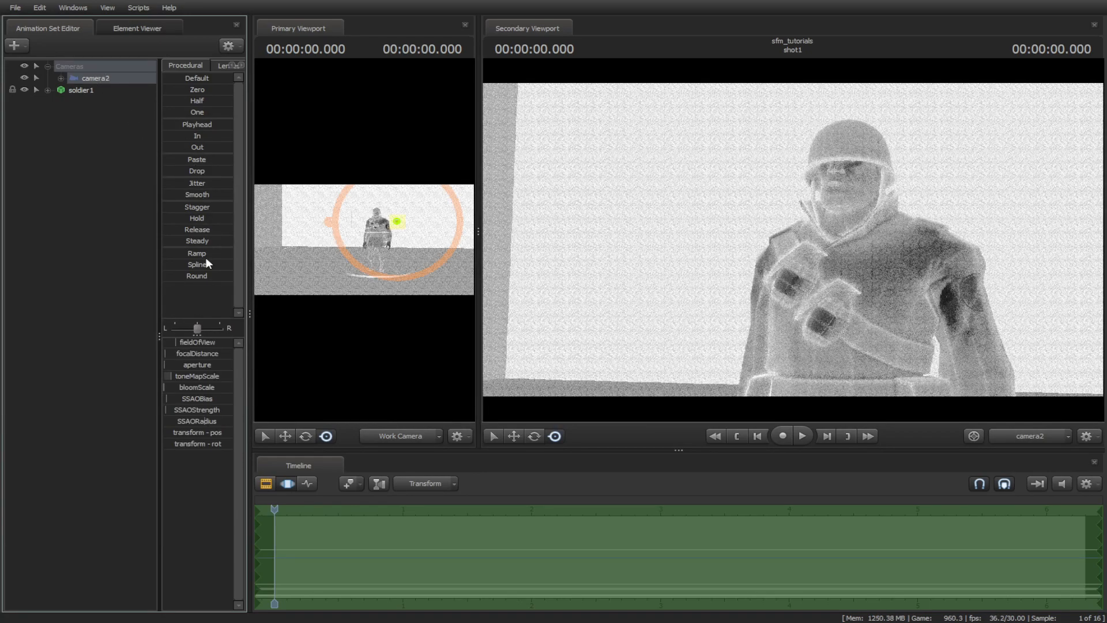
mouse_move(200, 427)
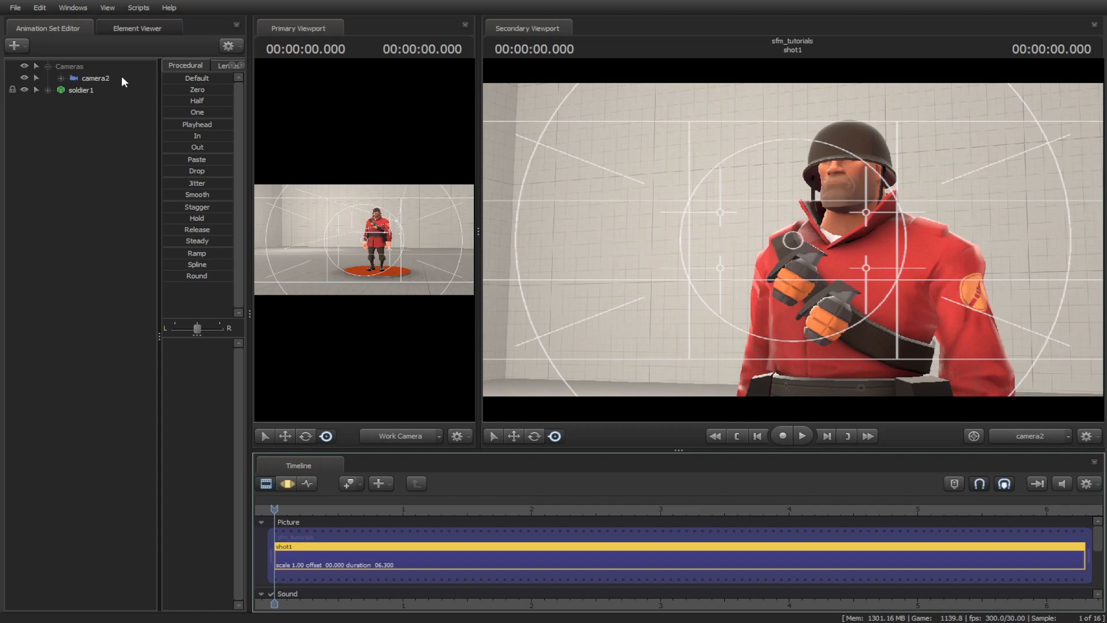
- Select camera2 and aim it mostly at the wall with the soldier at the right edge
left_click(95, 77)
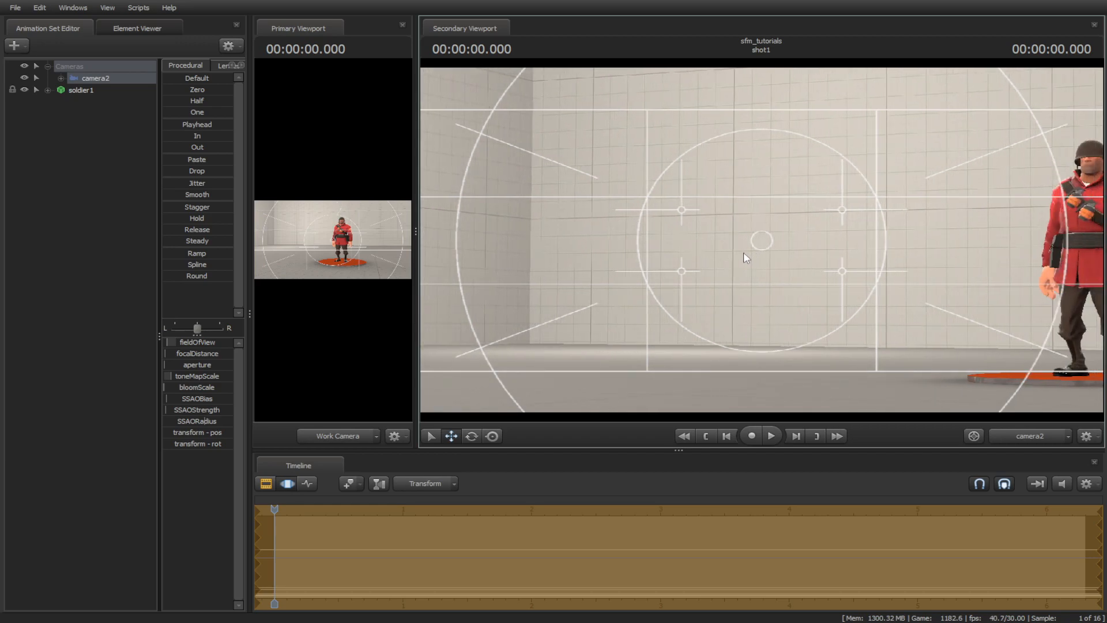
mouse_move(572, 285)
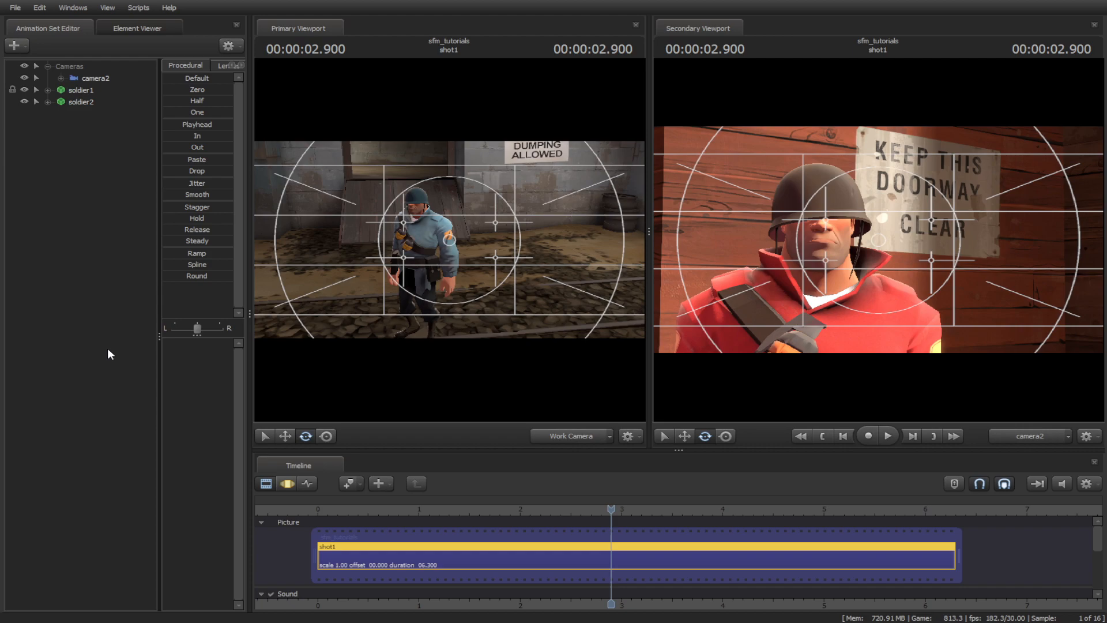
mouse_move(834, 162)
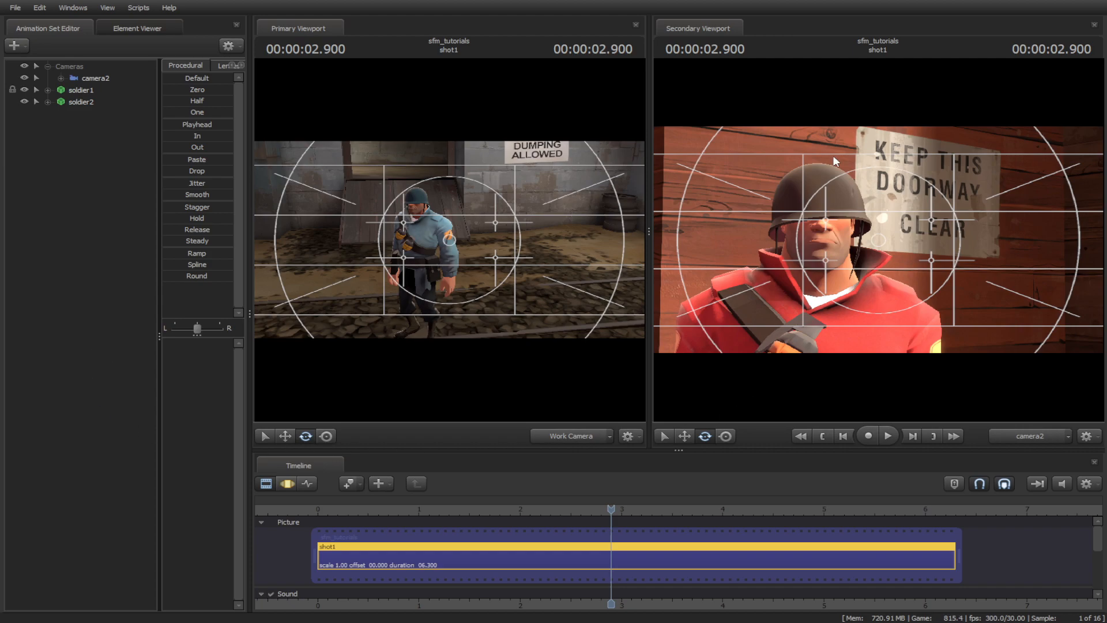
mouse_move(881, 263)
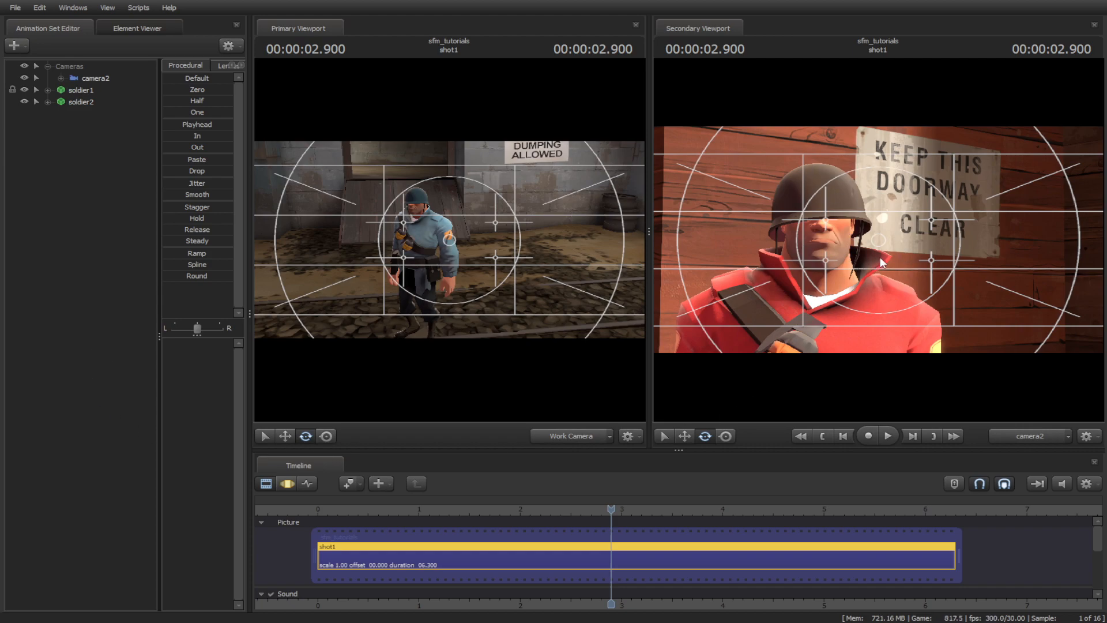
mouse_move(442, 237)
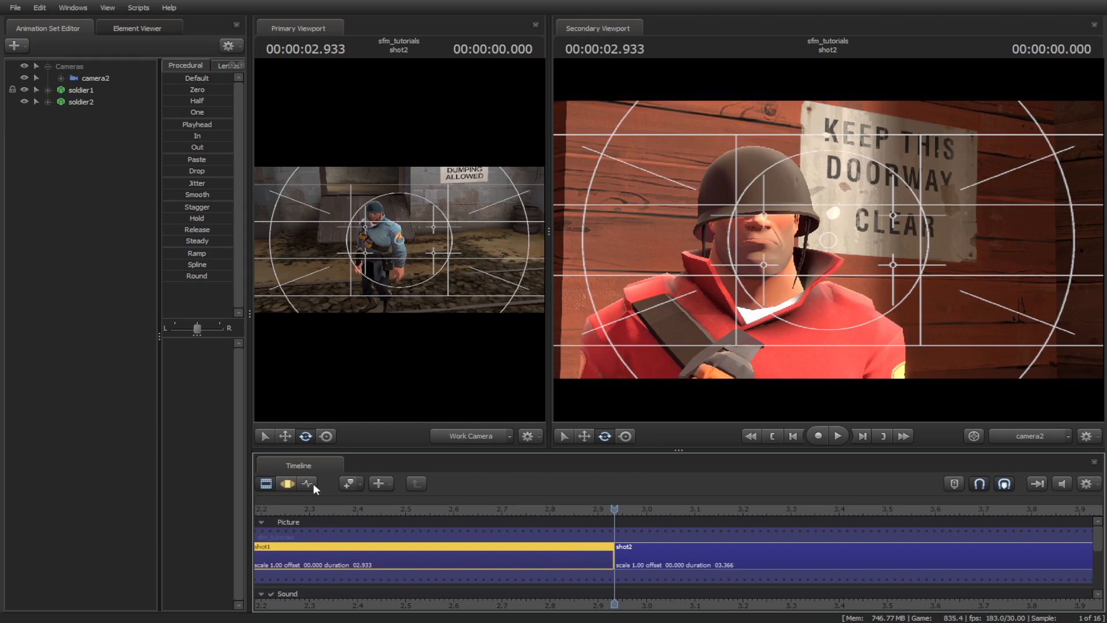
- Switch the timeline to animation curves and select camera2 to frame the red soldier around 2.9 s
left_click(308, 484)
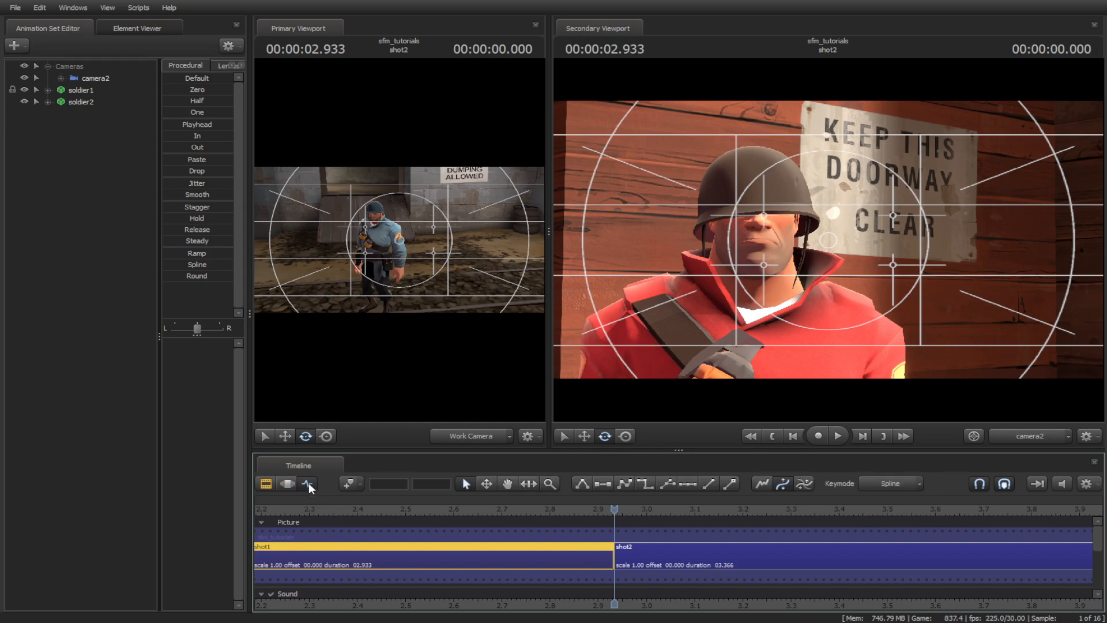
left_click(309, 483)
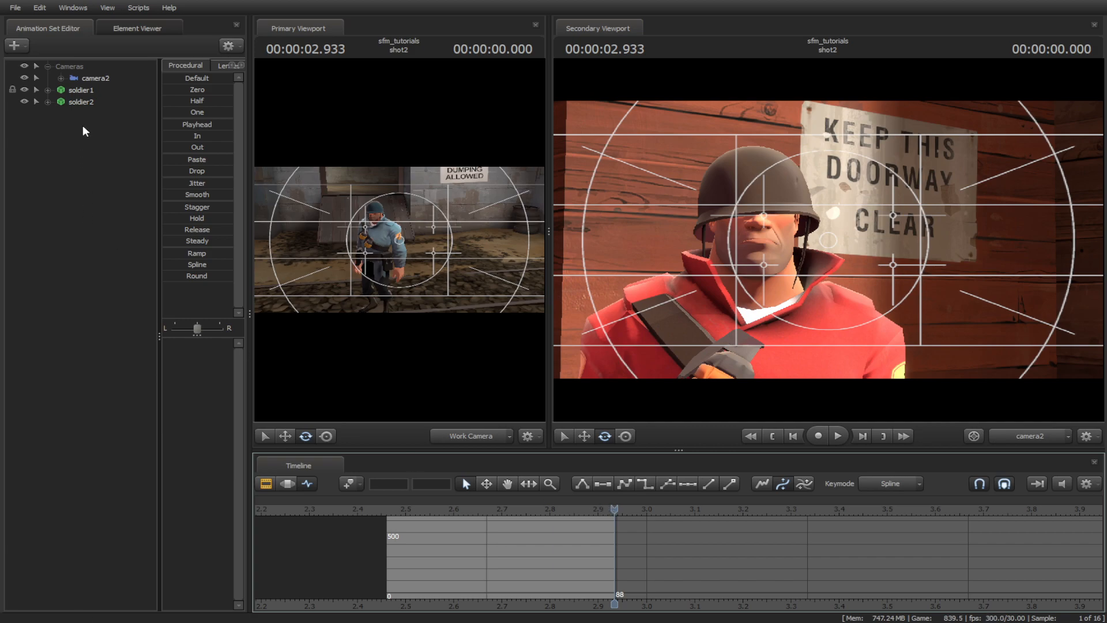
left_click(96, 78)
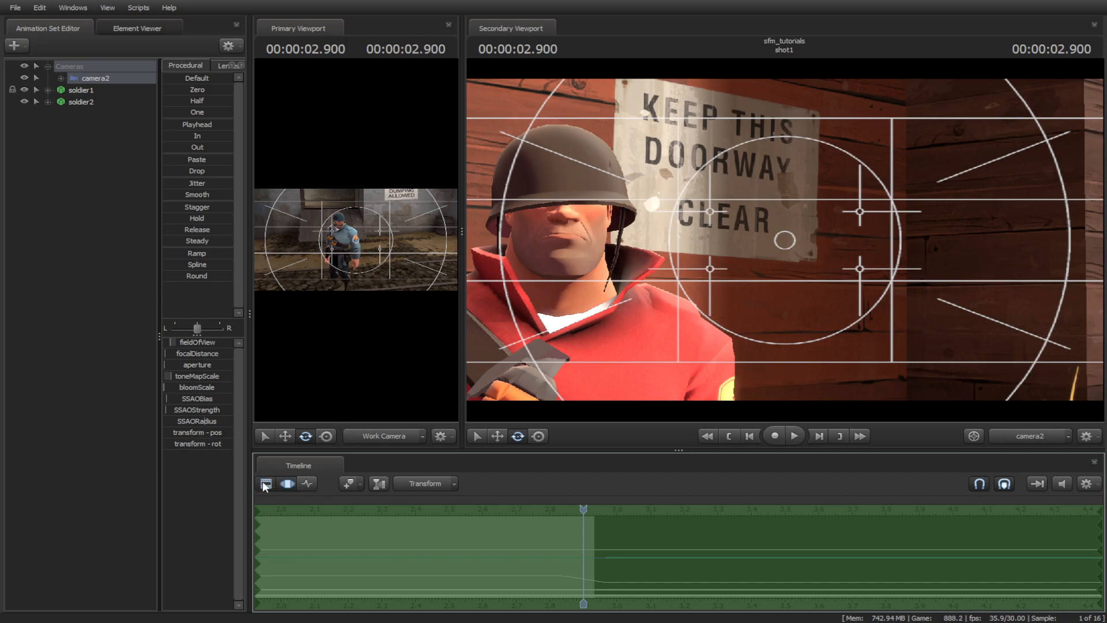
- Just after the cut into shot2, fly camera2 from the wide view in close on the blue soldier
left_click(265, 483)
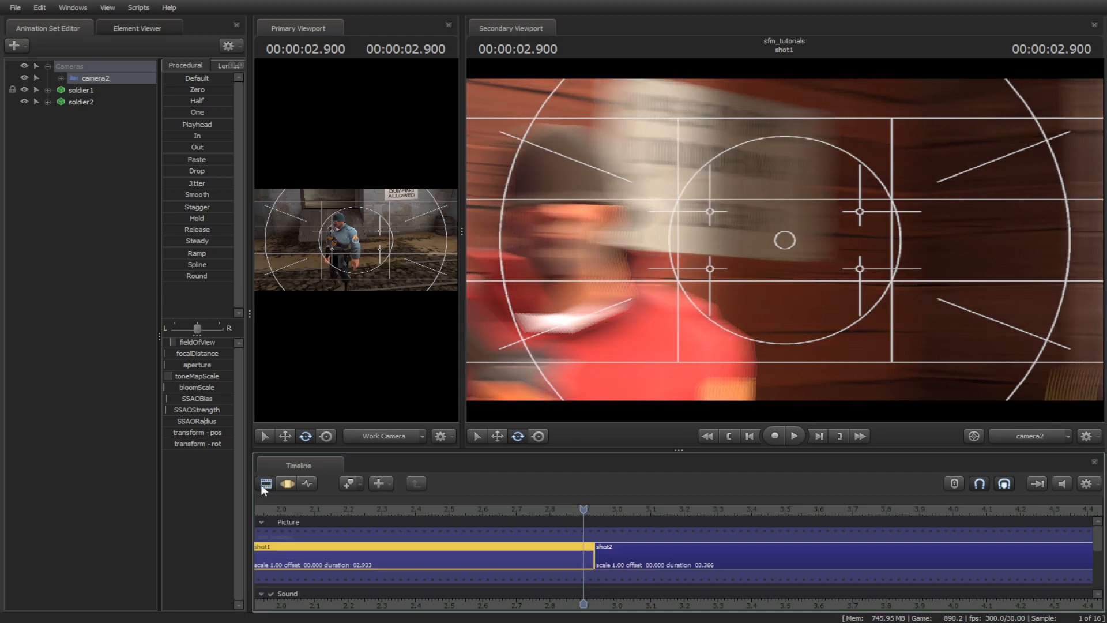
left_click(606, 547)
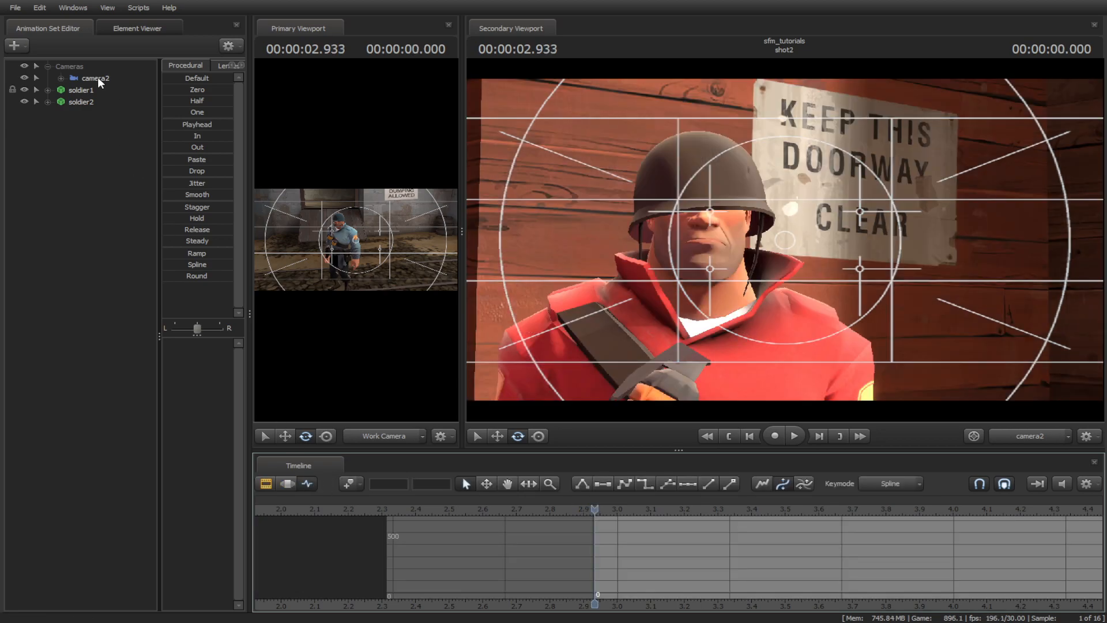
left_click(61, 78)
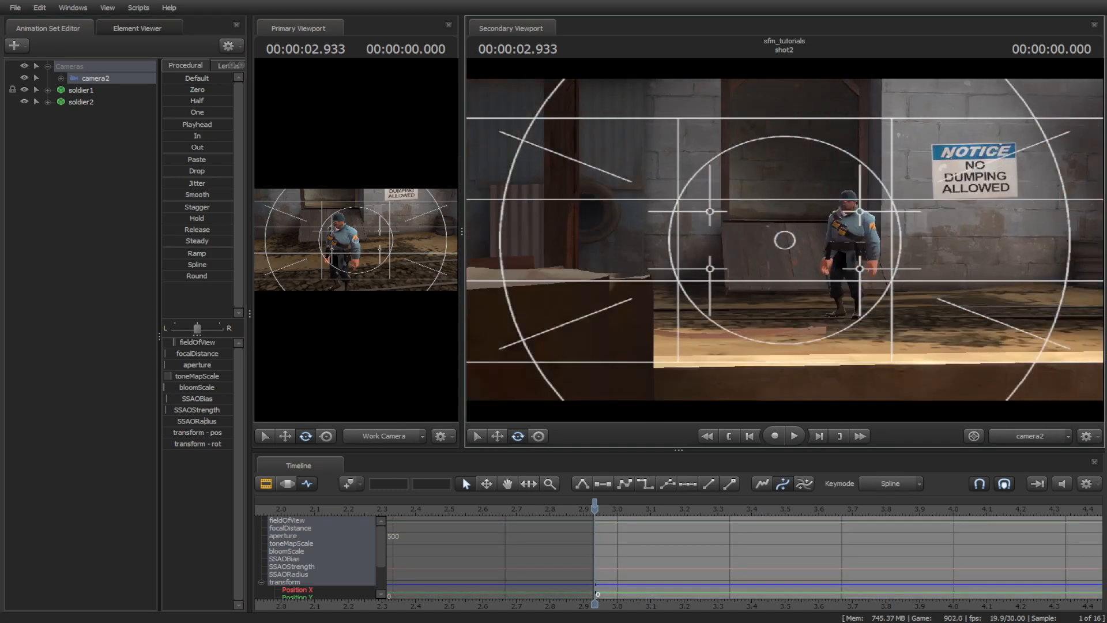
right_click(196, 342)
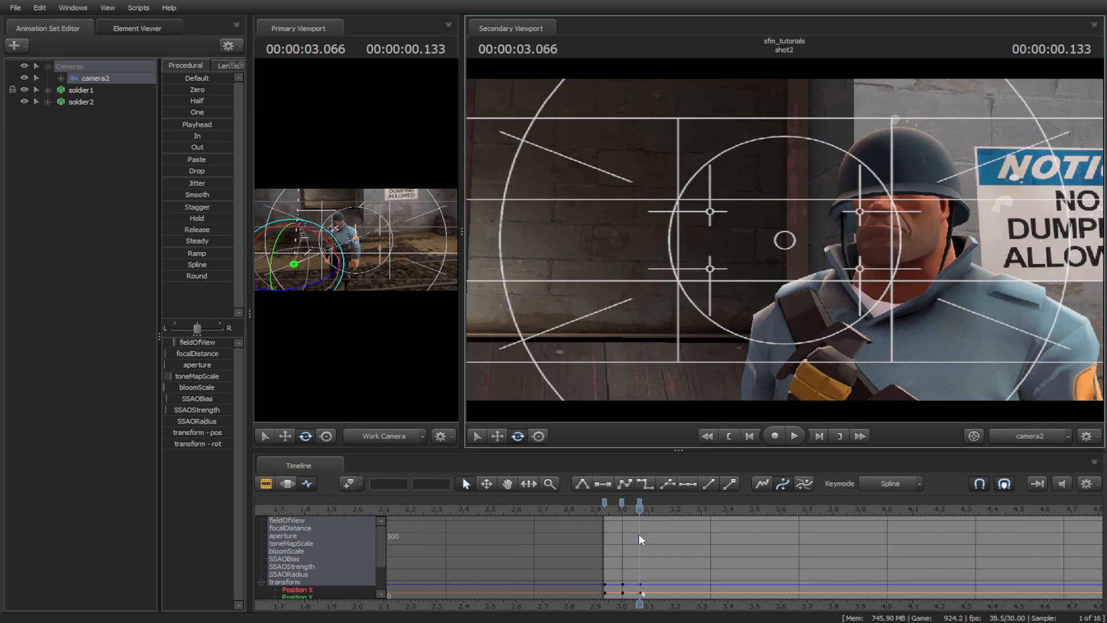
- Play back the camera move into shot2 in the Clip Editor, then stop
left_click(267, 483)
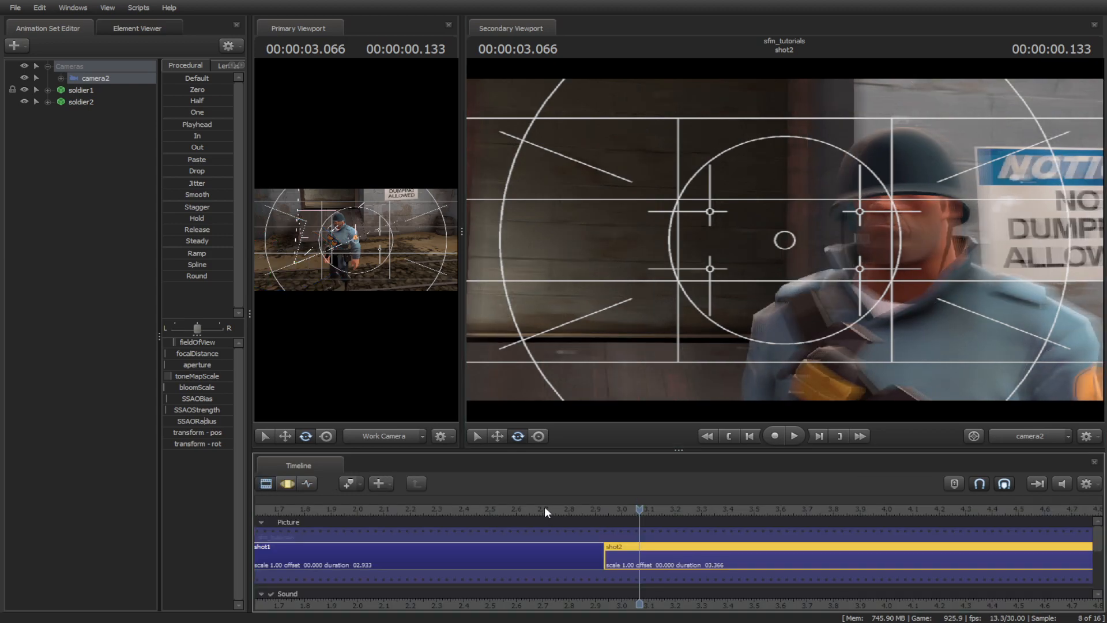
left_click(774, 436)
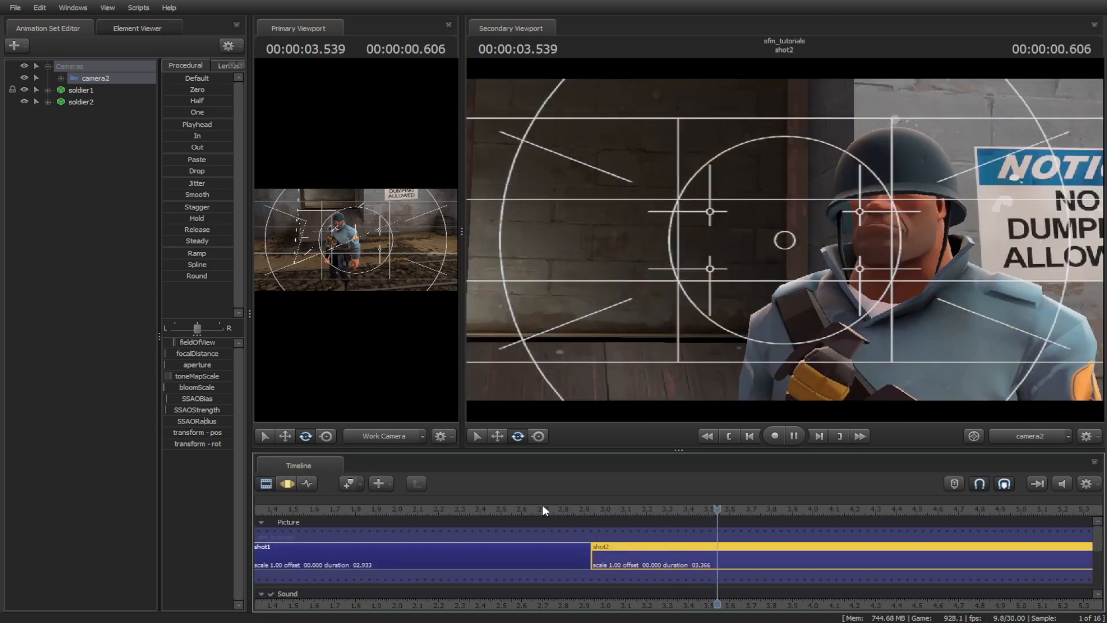
left_click(794, 436)
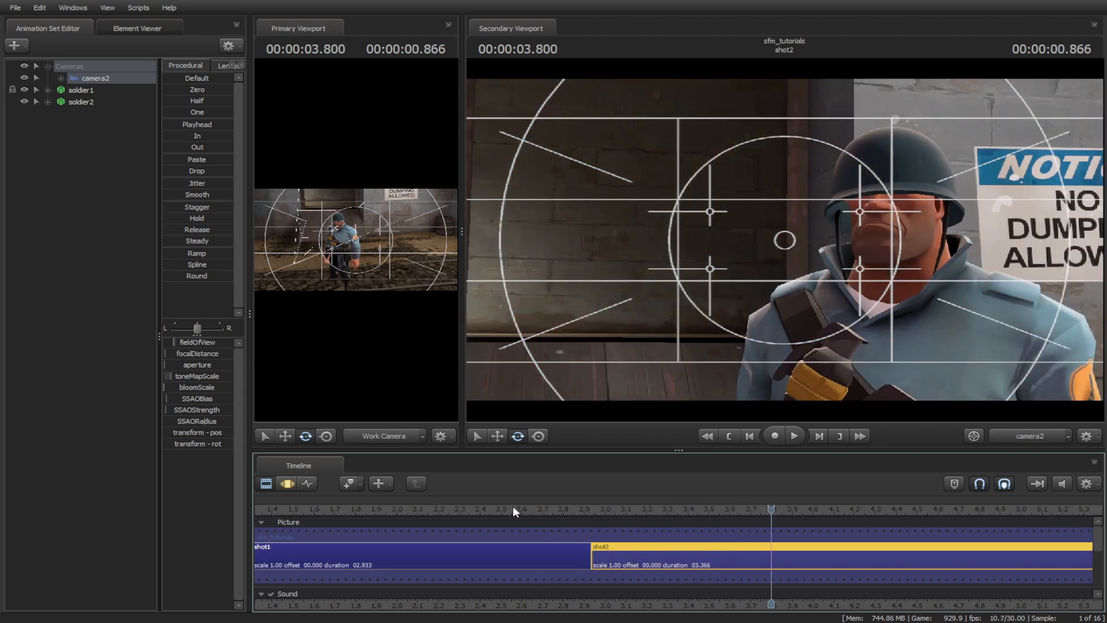
left_click(794, 435)
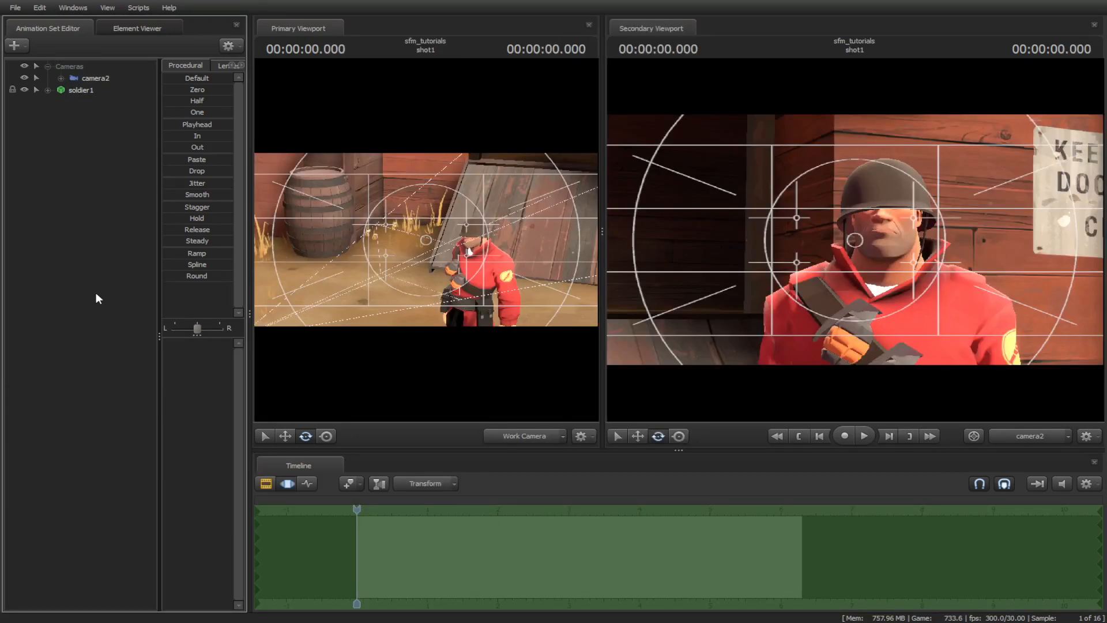
mouse_move(110, 292)
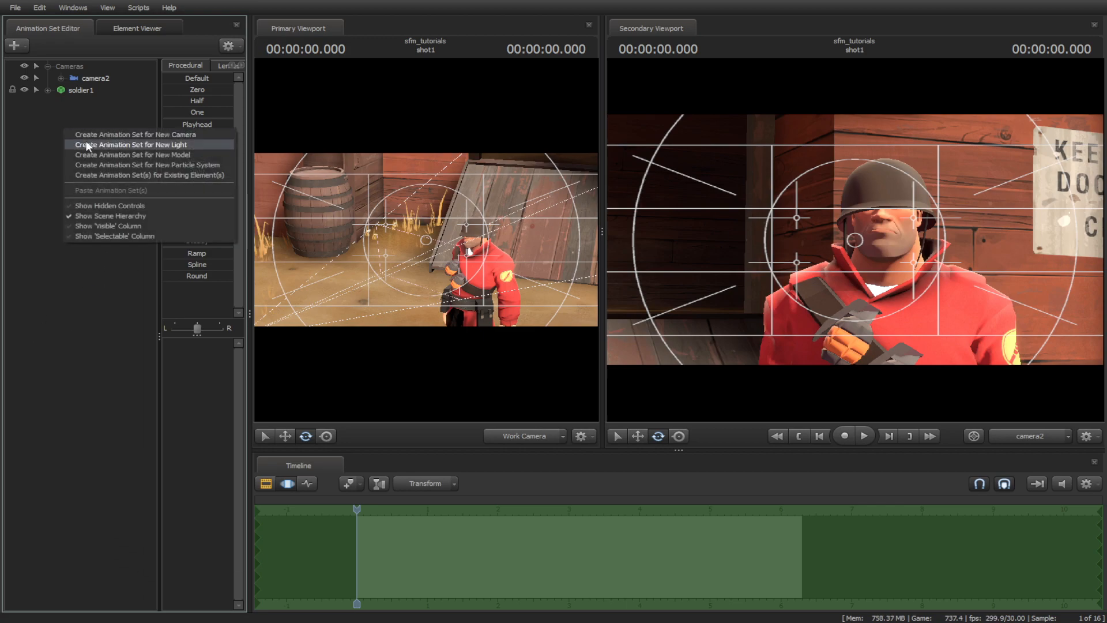
- Create an animation set for a new model, loading axis_helper_thick.mdl at the red soldier's head
left_click(132, 154)
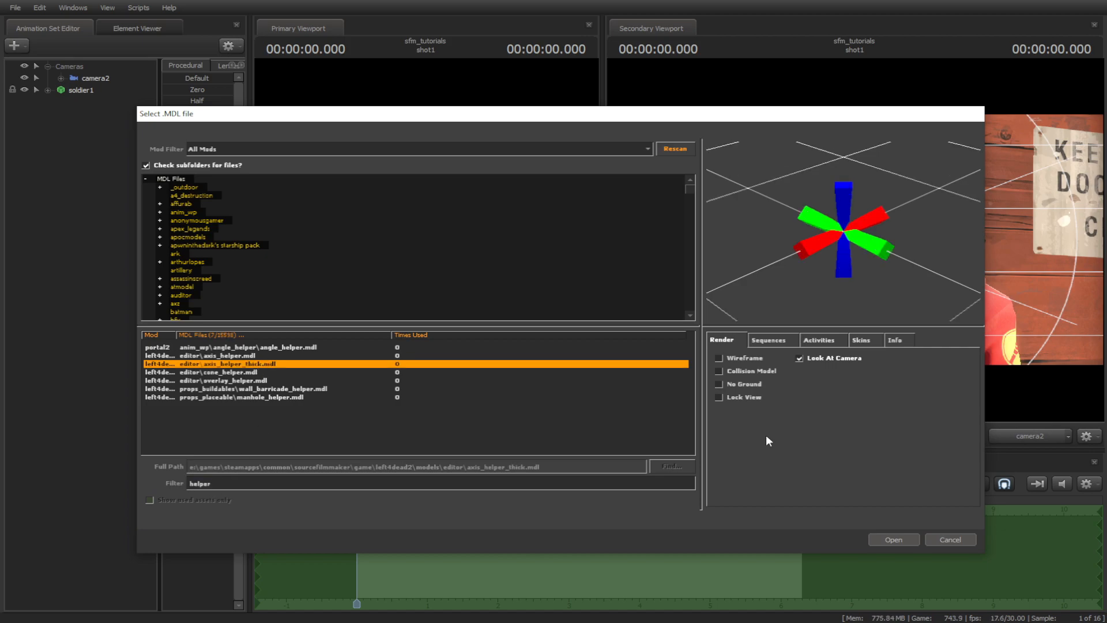
left_click(892, 540)
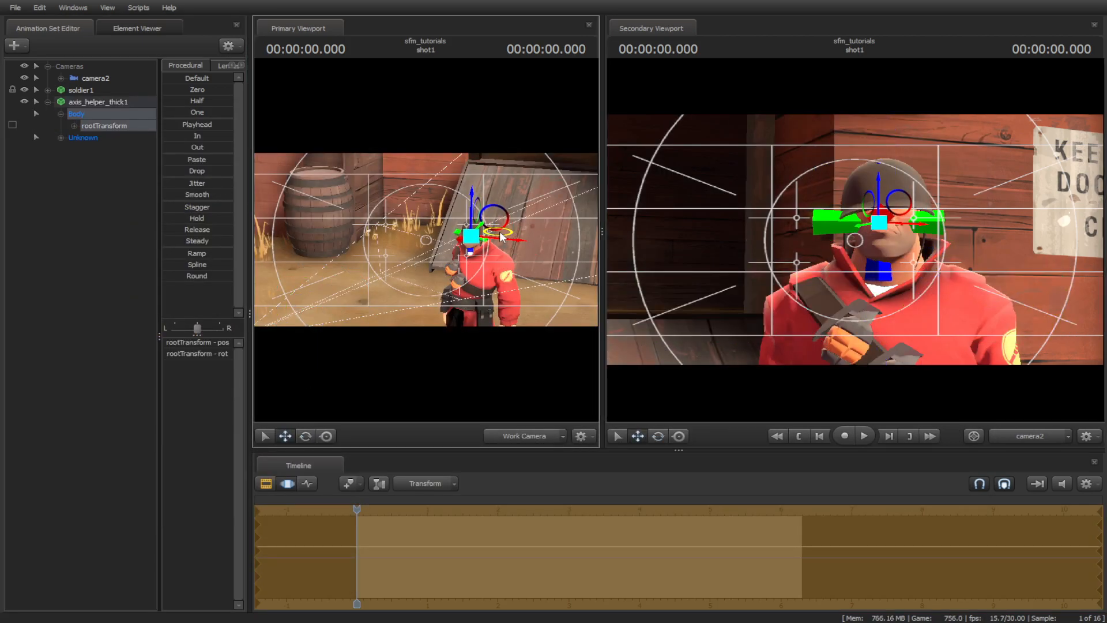
- Expand camera2's controls and lock it to the axis_helper_thick1 rootTransform
left_click(81, 90)
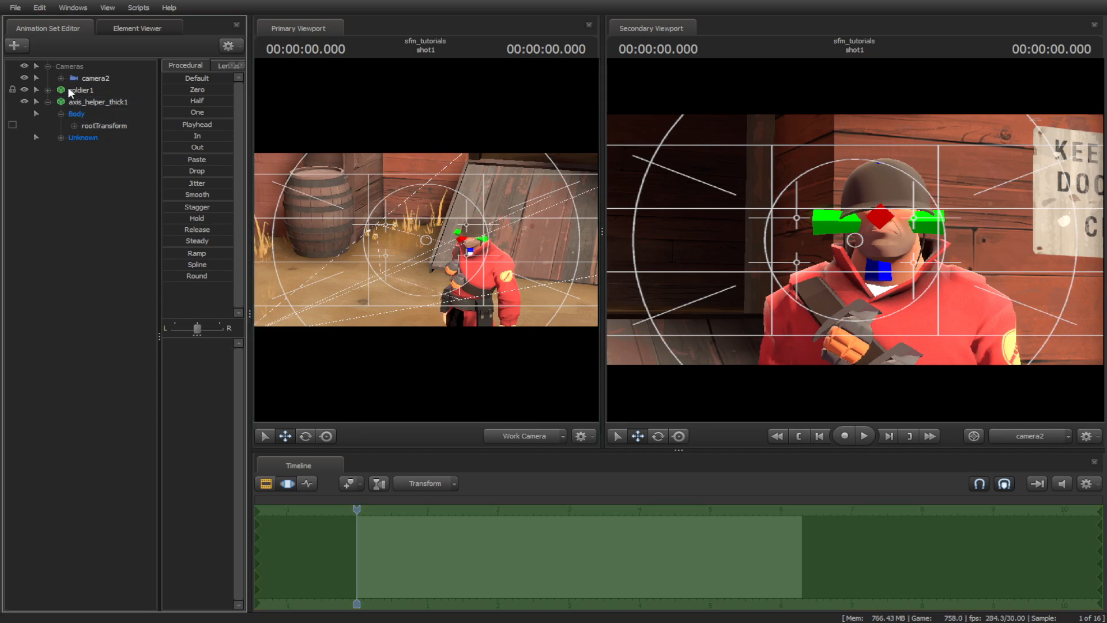
left_click(36, 77)
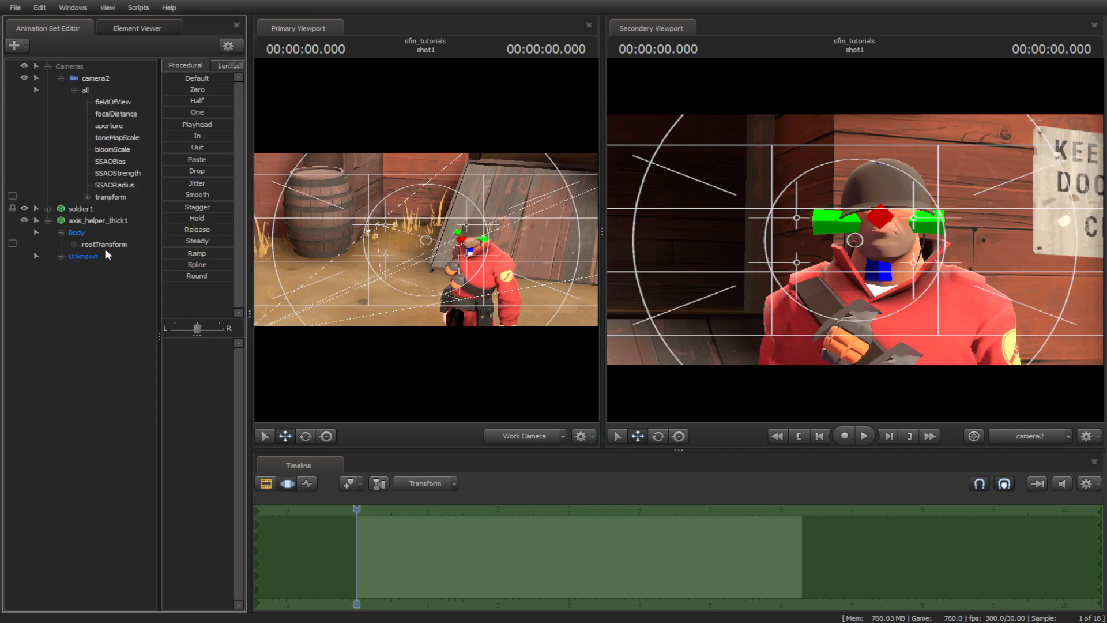
left_click(111, 196)
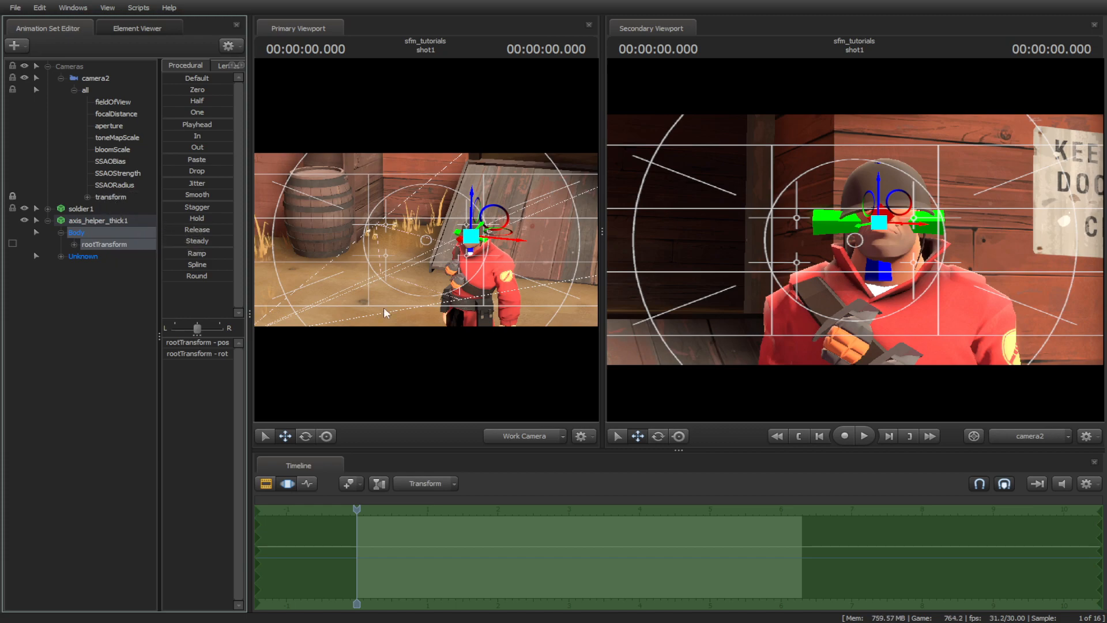
left_click(105, 245)
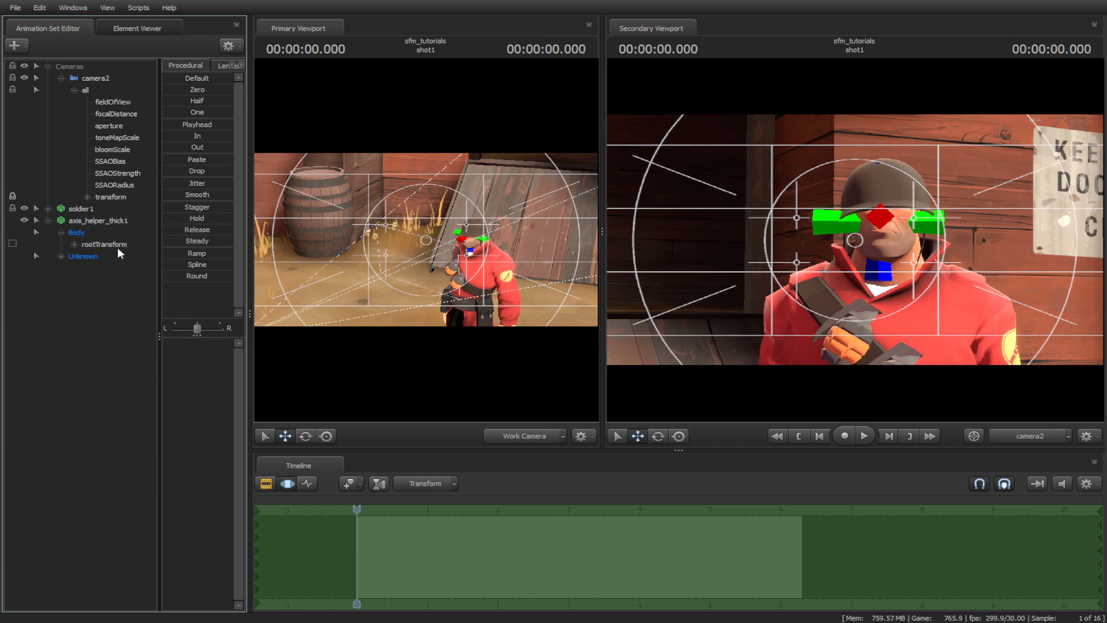
mouse_move(788, 543)
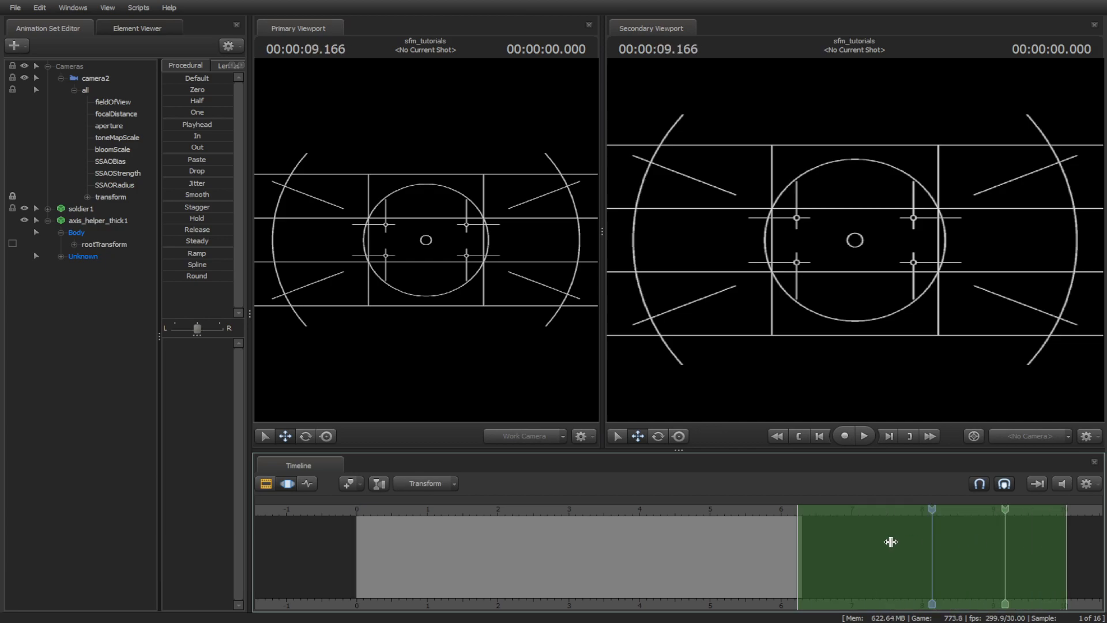
- Select the axis helper, keyframe its rotation across shot1, and play back the orbiting camera
scroll("left", 3)
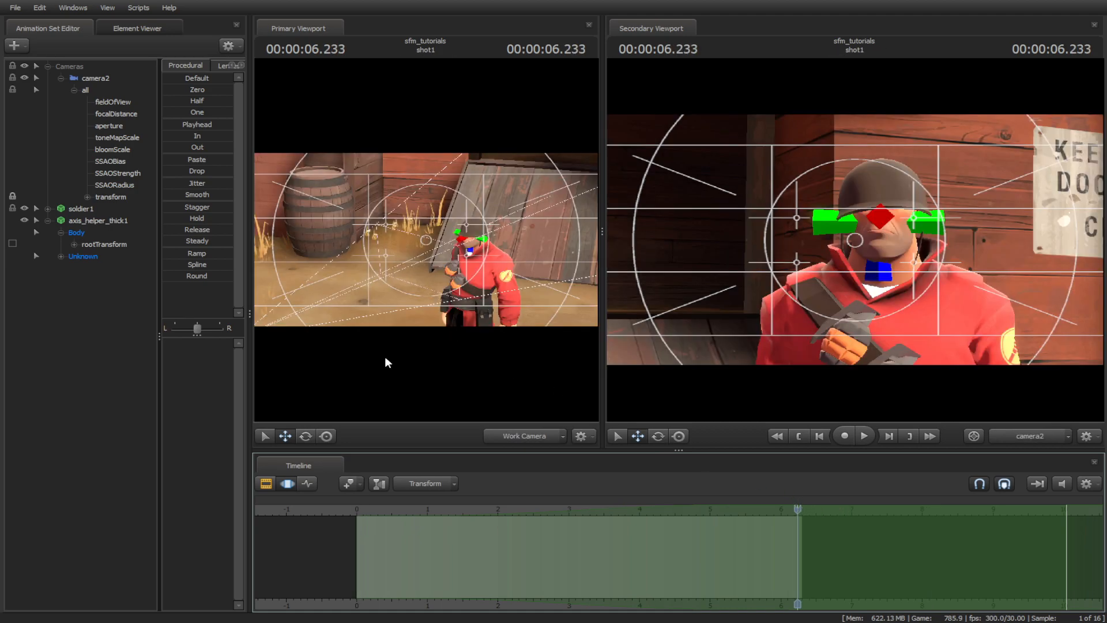
left_click(103, 243)
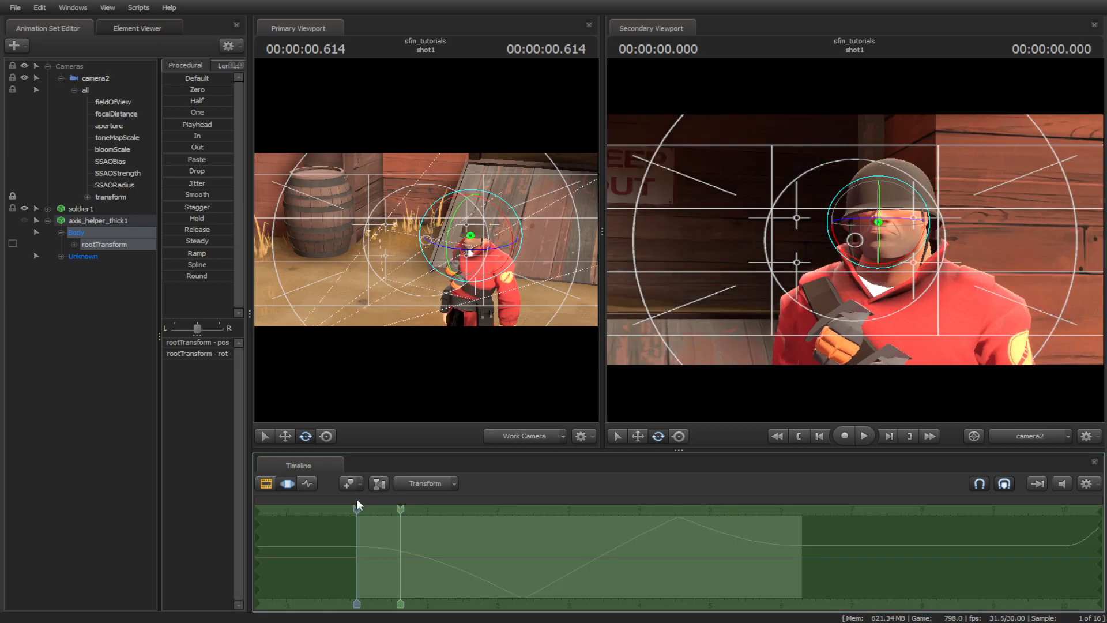
left_click(864, 436)
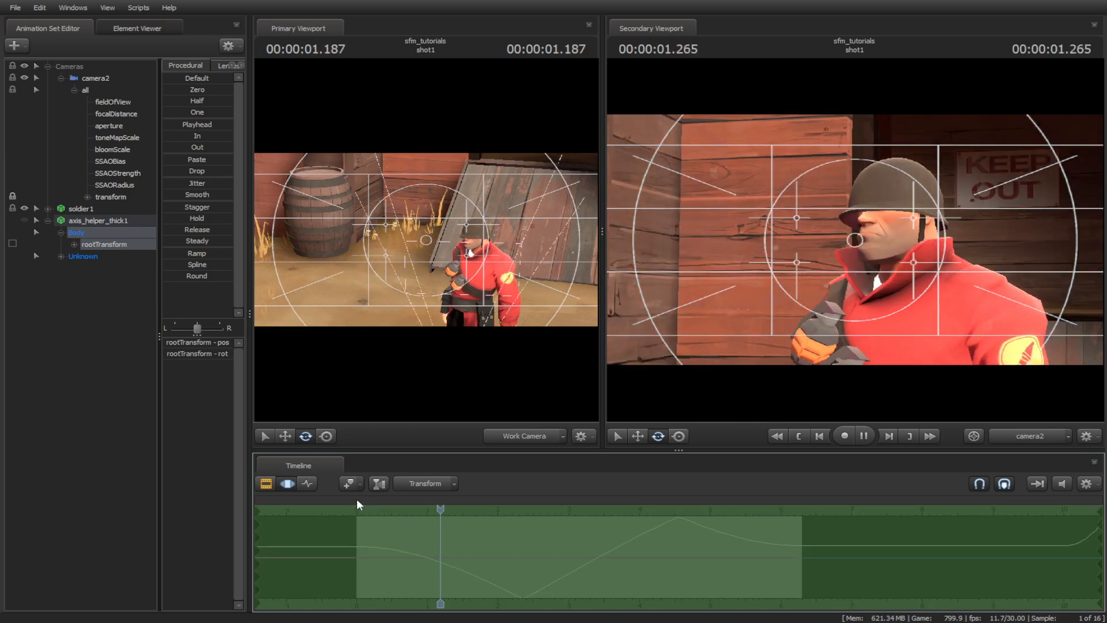